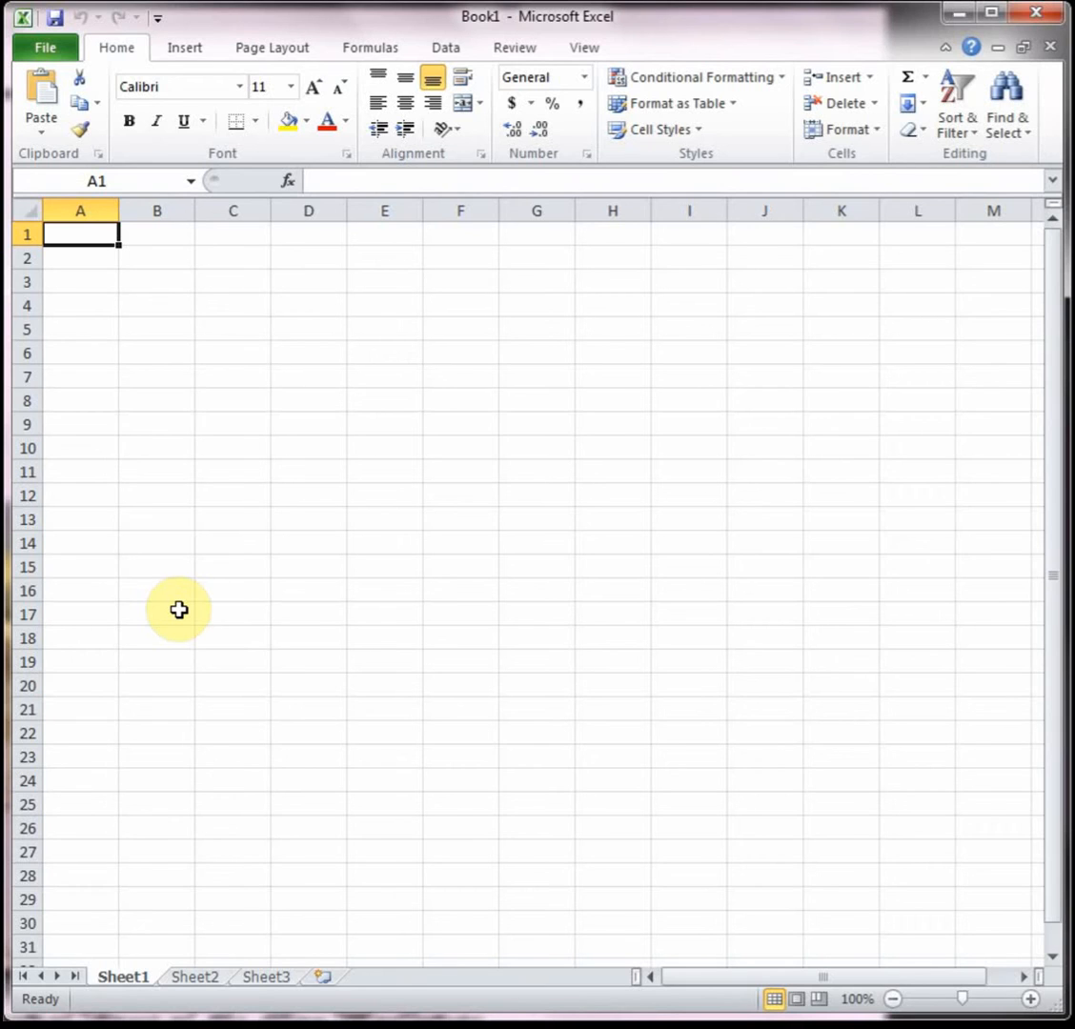
- Label cell A1 with '#1', dropping the stray period
type("#1.")
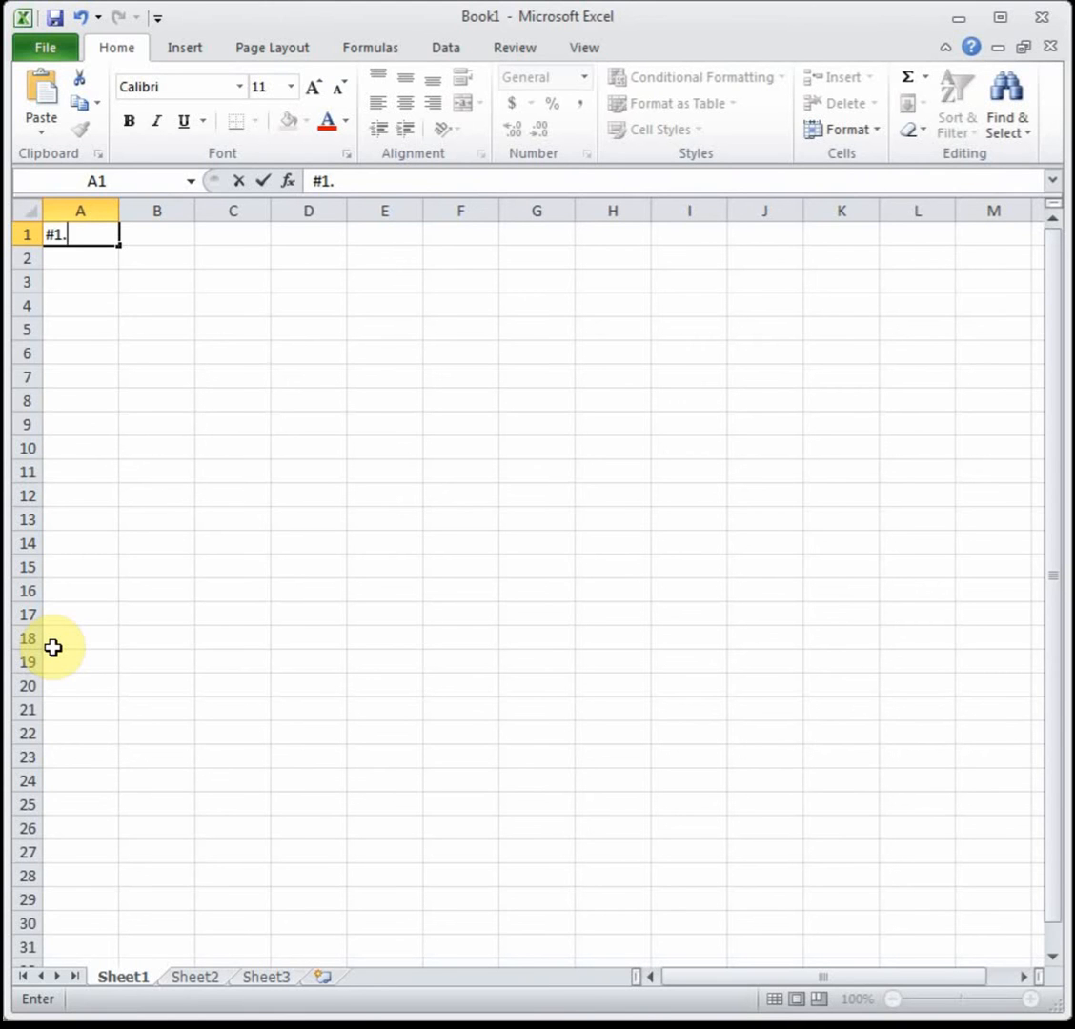
key("Backspace")
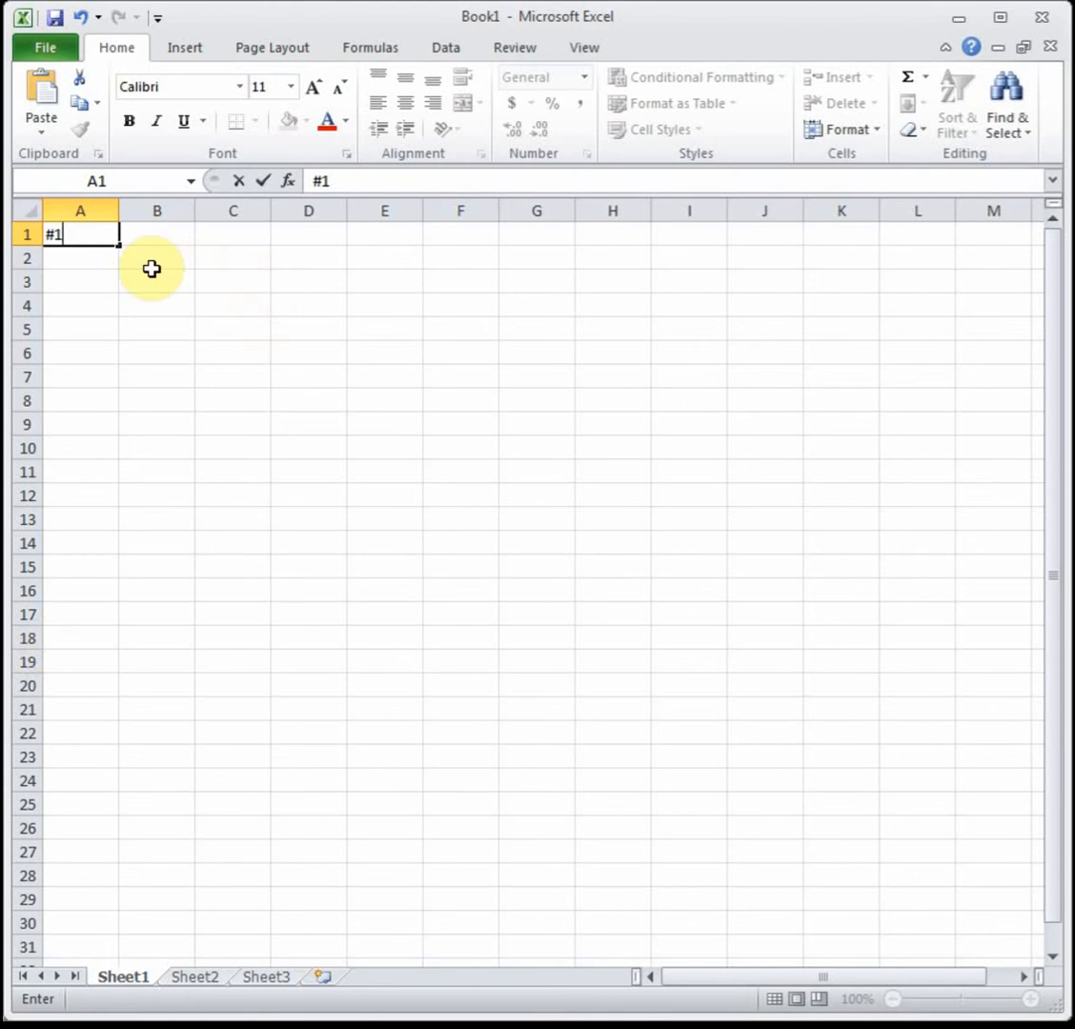
mouse_move(90, 261)
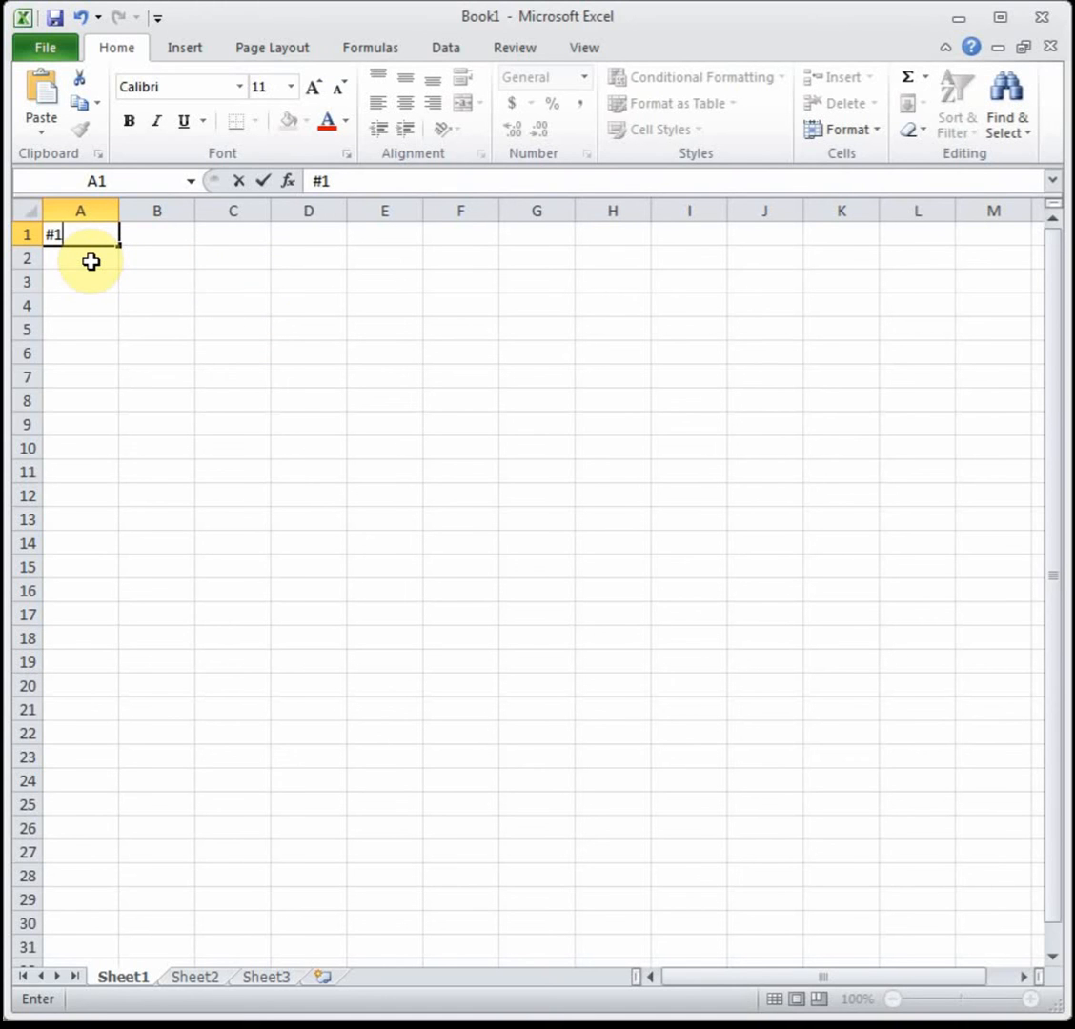
key("enter")
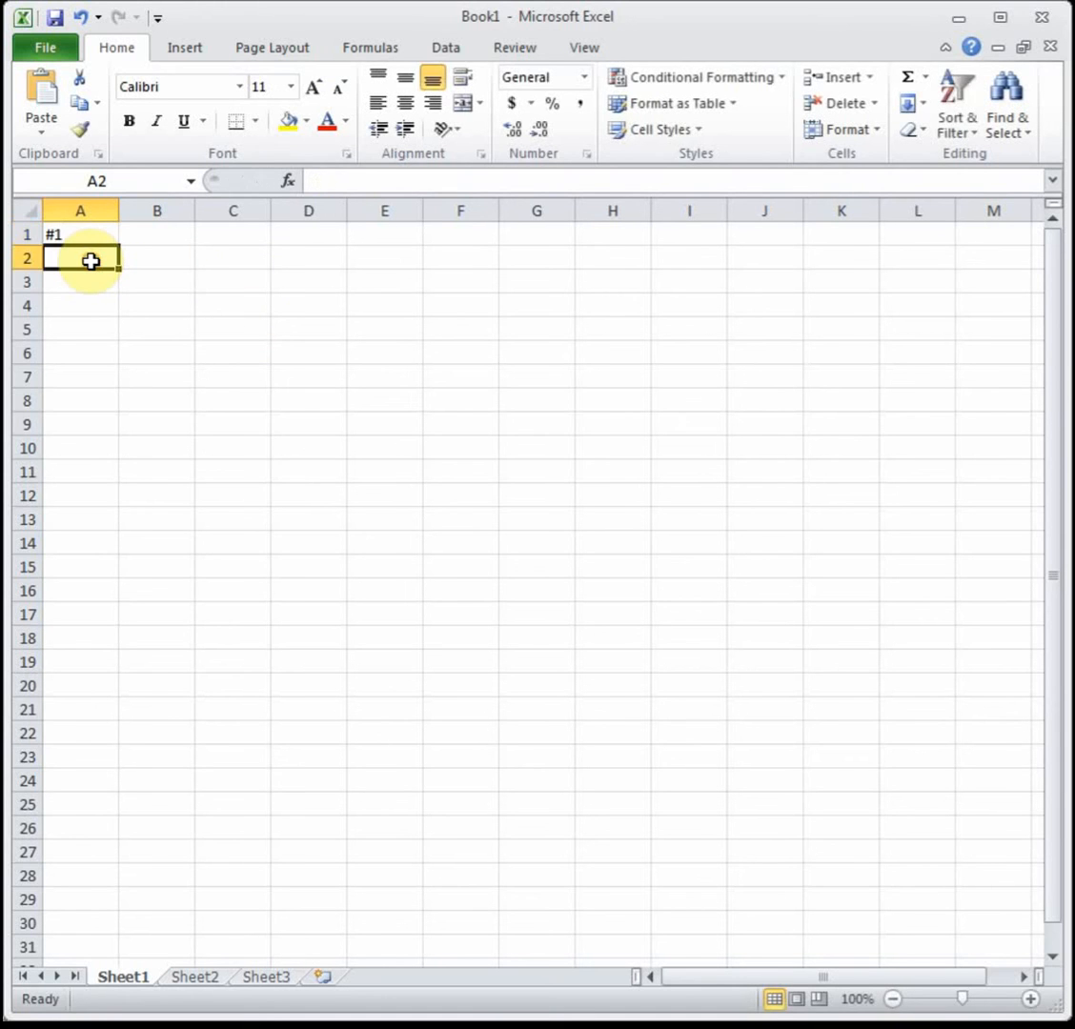
- Enter 'indep.'/'time (years)' and 'dep.'/'value ($)' pairs in columns B and C
left_click(156, 259)
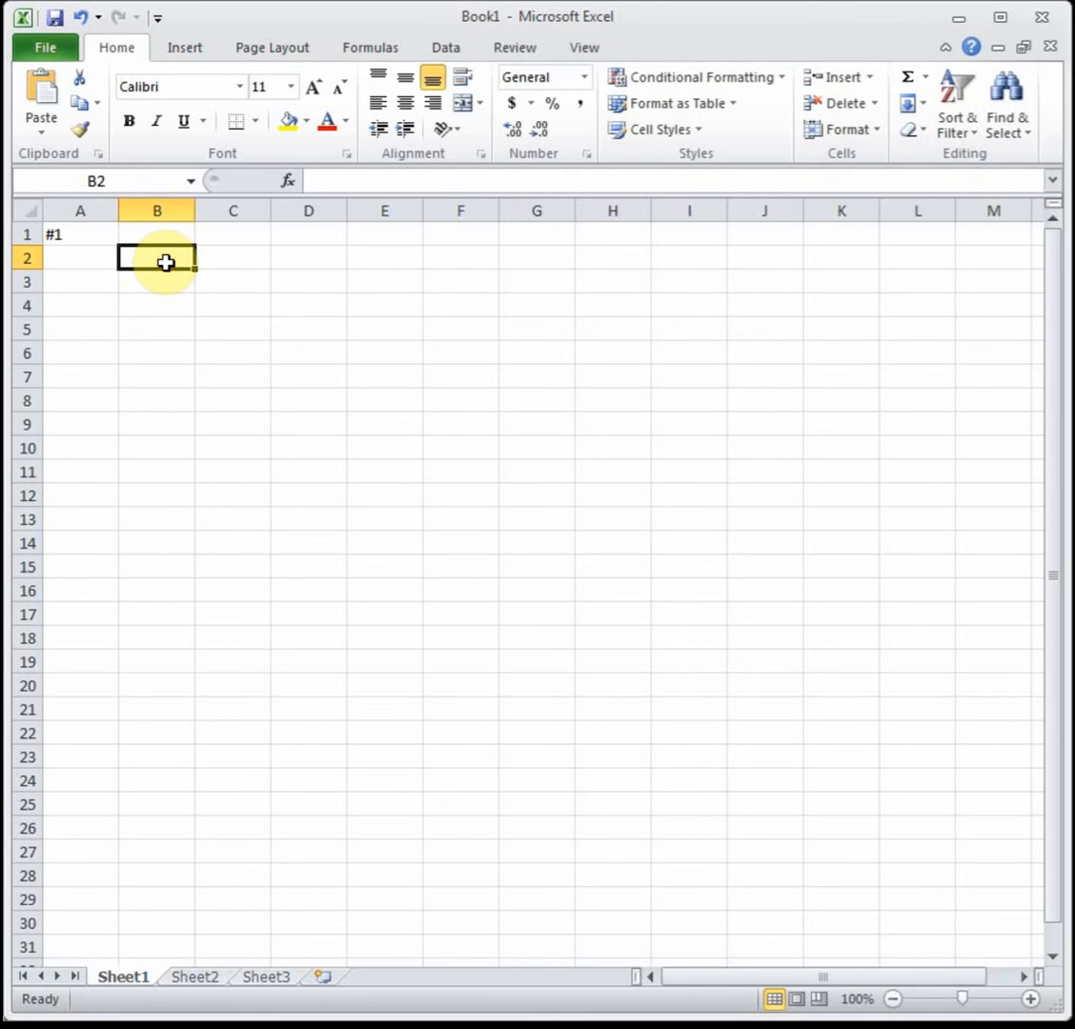
type("indep")
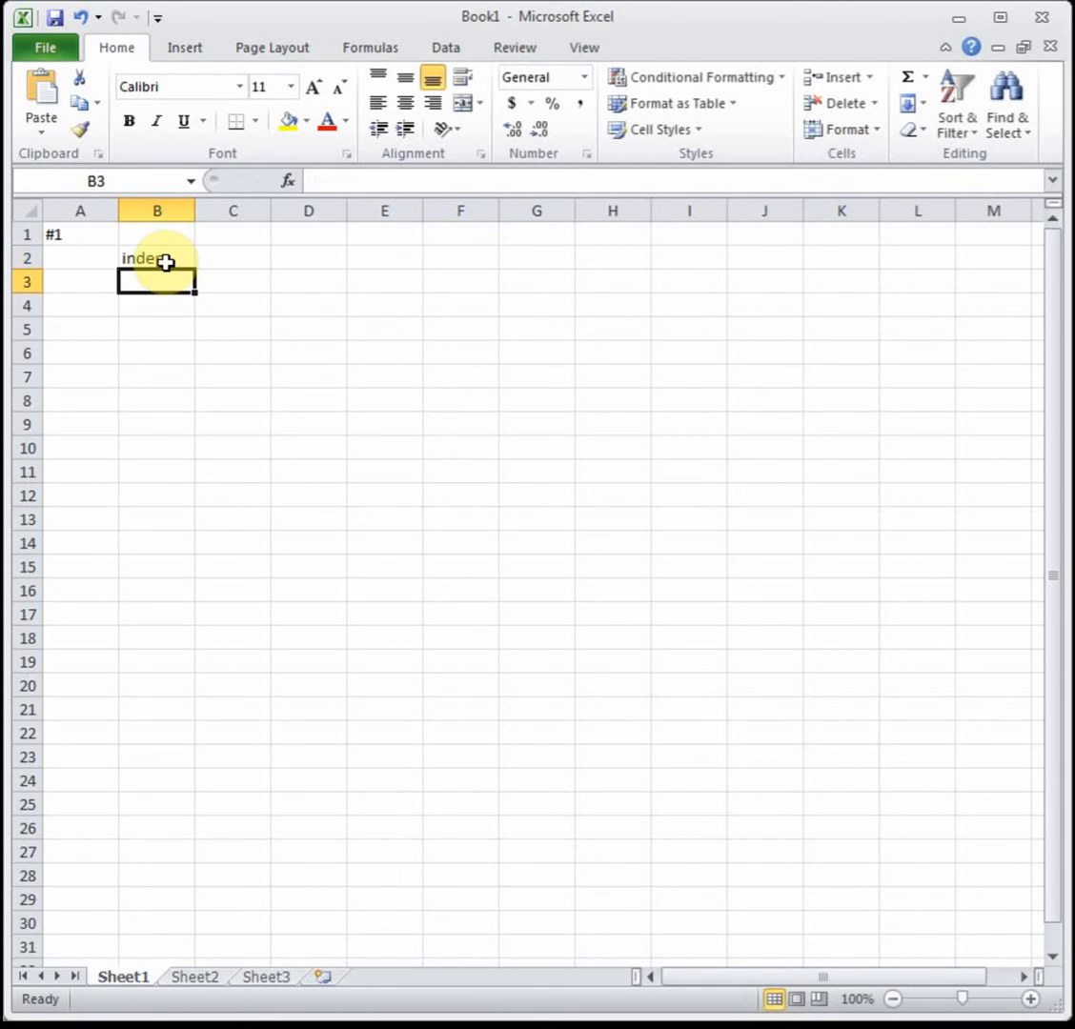
left_click(232, 258)
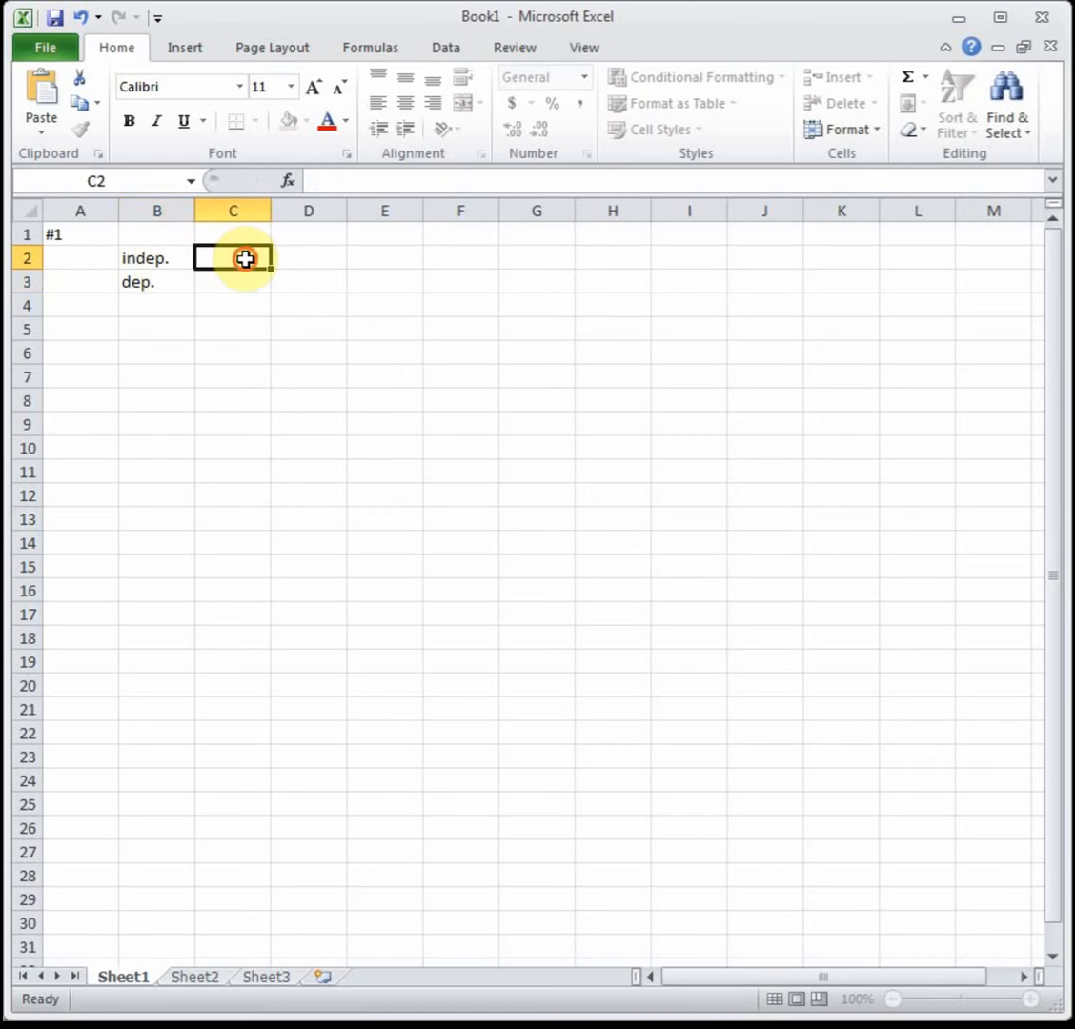
left_click(431, 76)
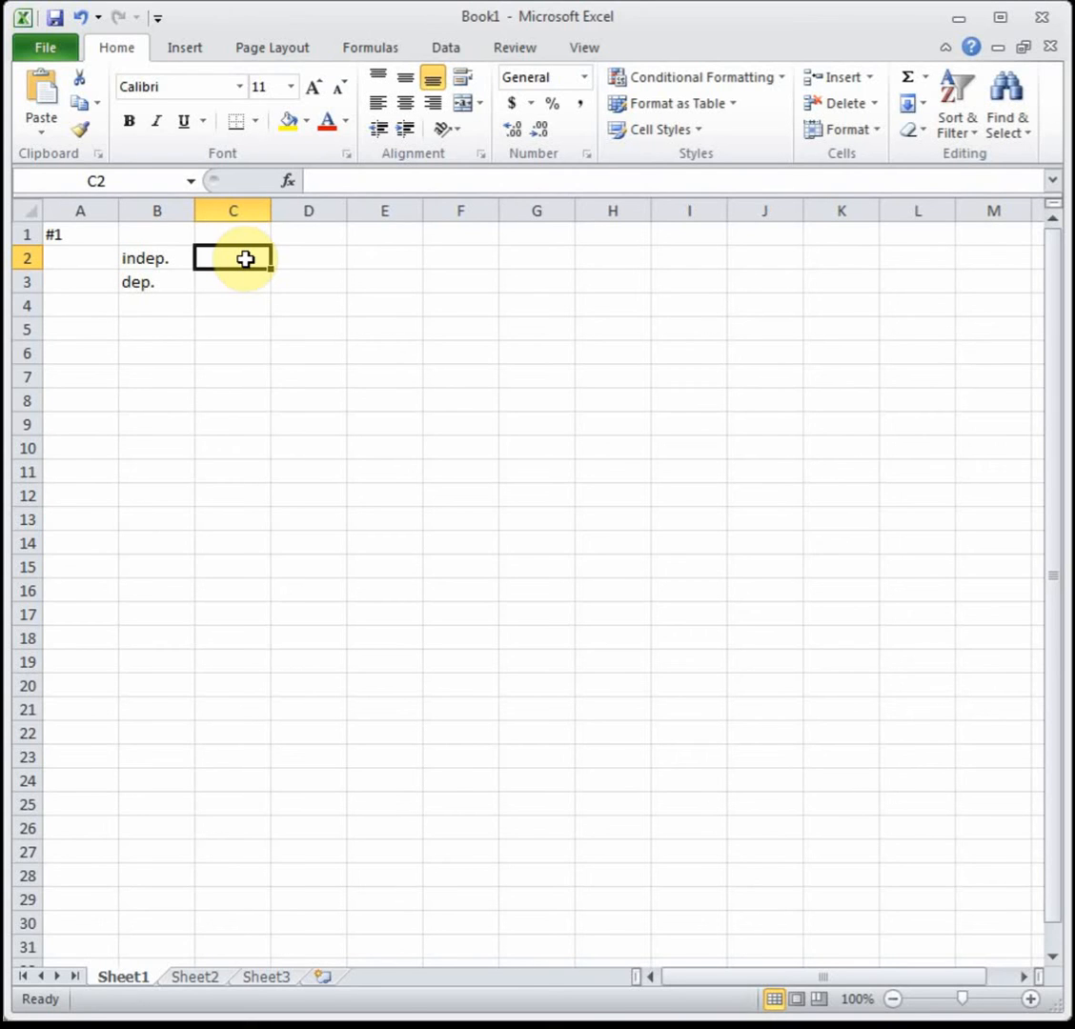
mouse_move(558, 232)
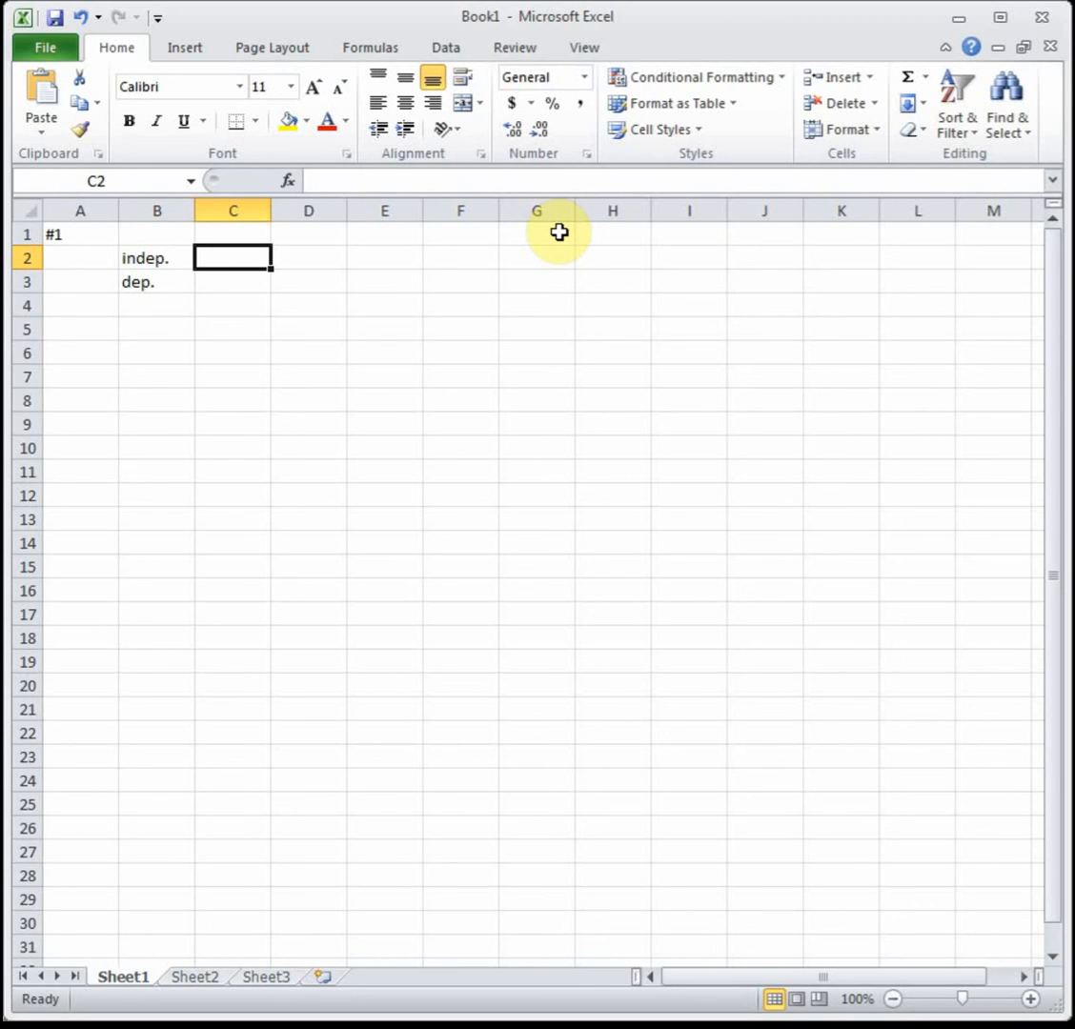
type("time (years")
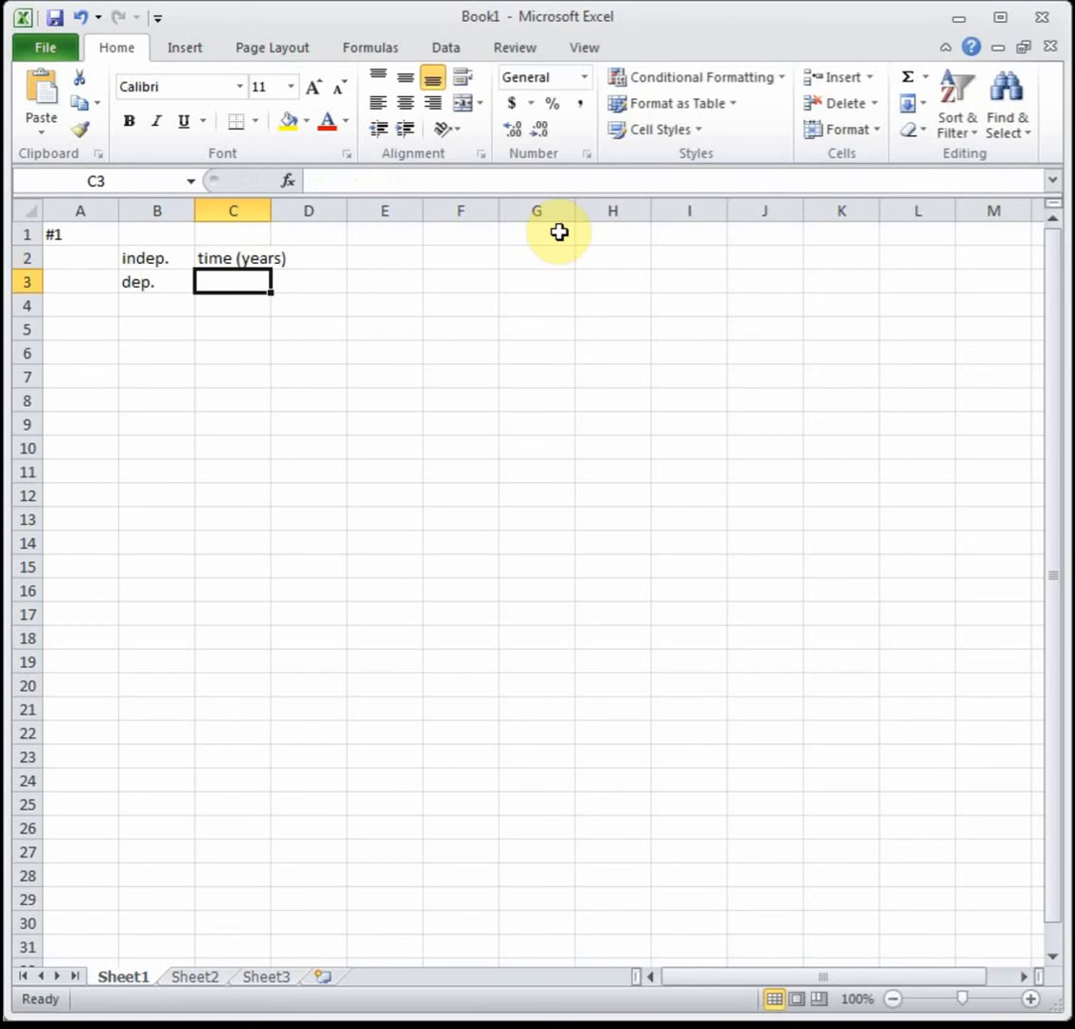
type("value ($")
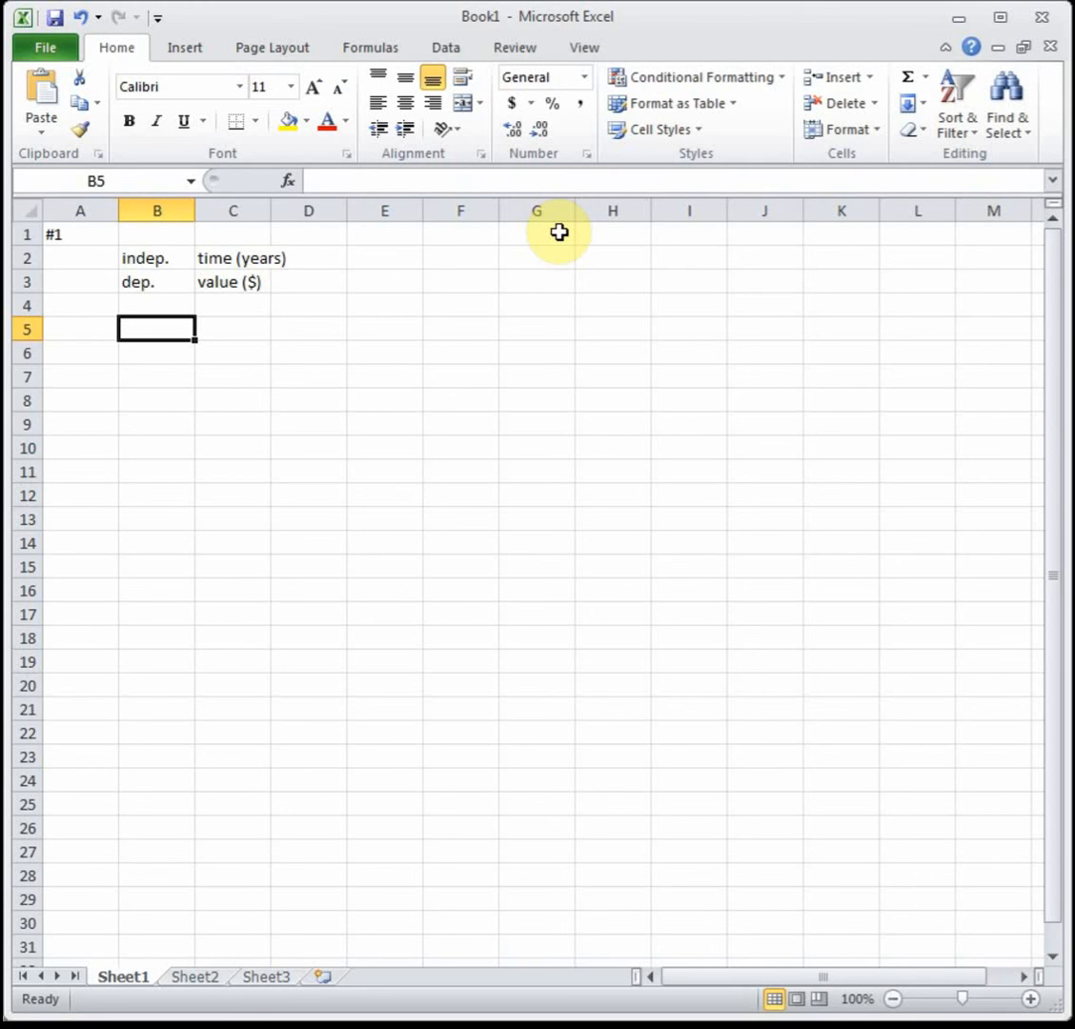
- Note the general linear model 'Linear y=mx+b' in B5
type("Linear")
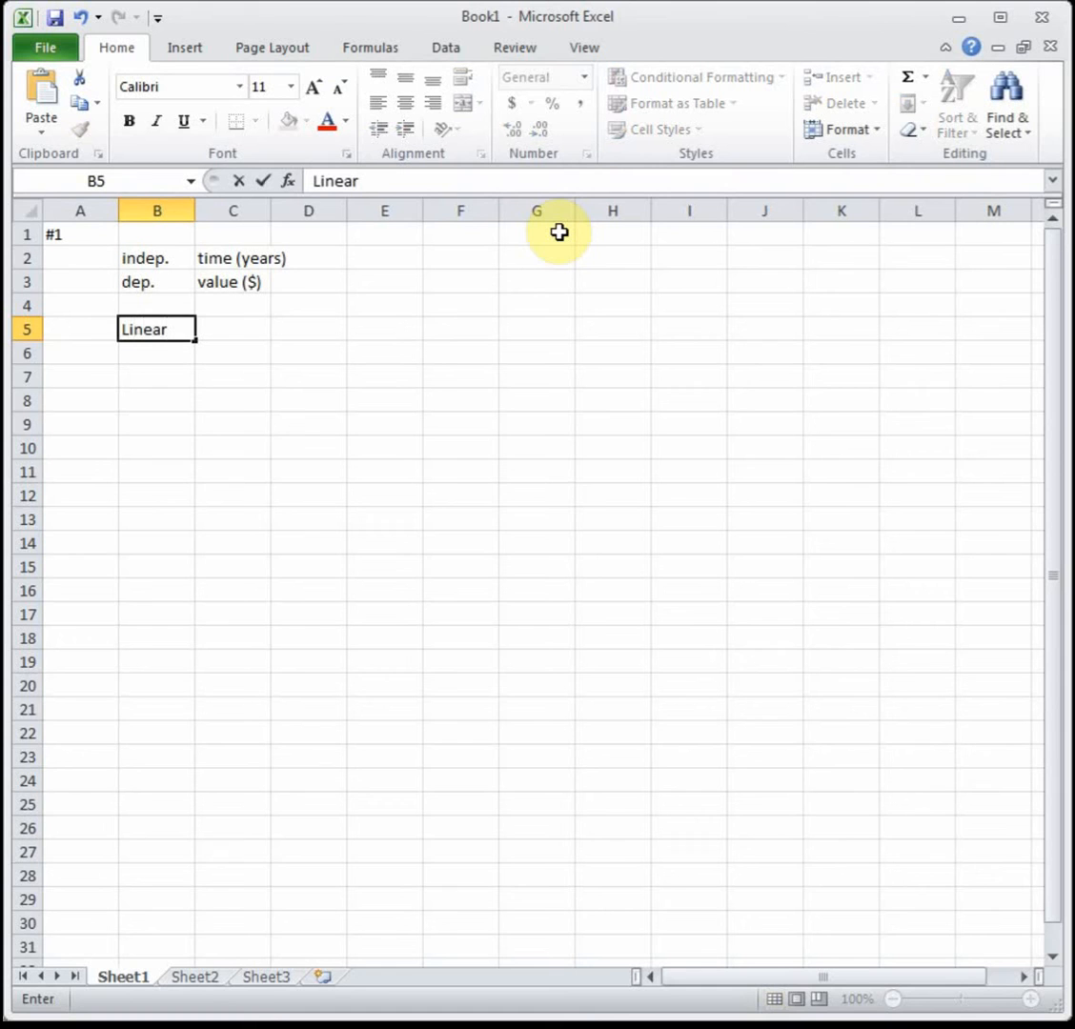
type("y=")
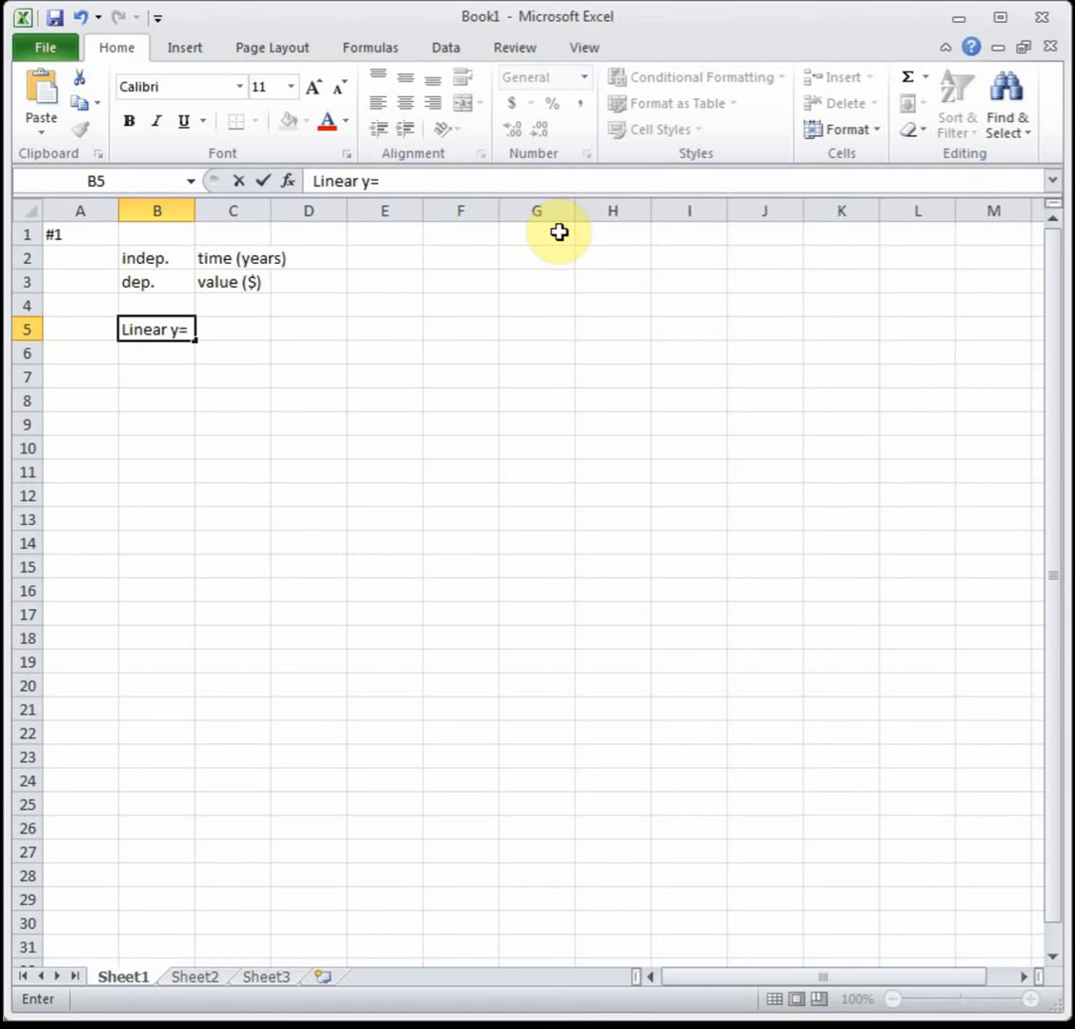
type("mx+")
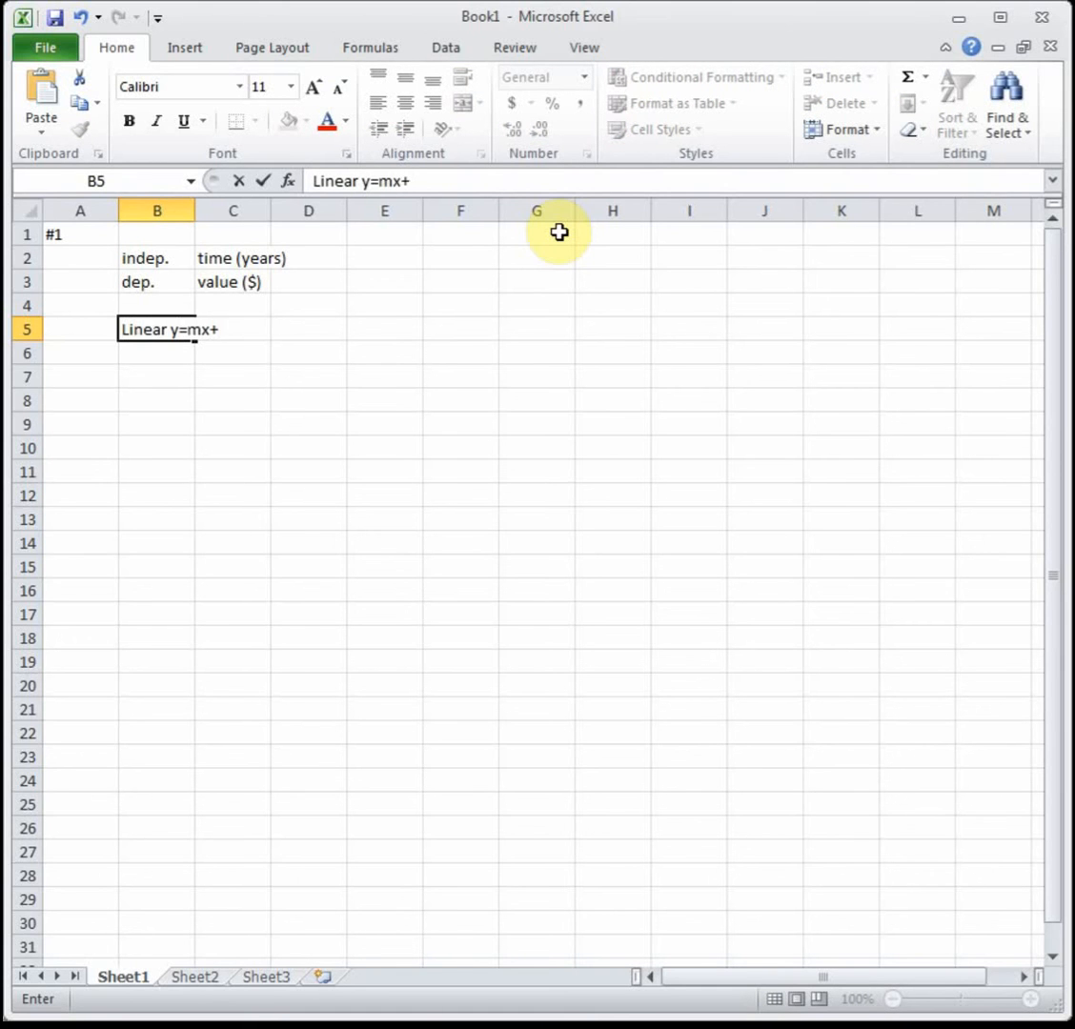
type("b")
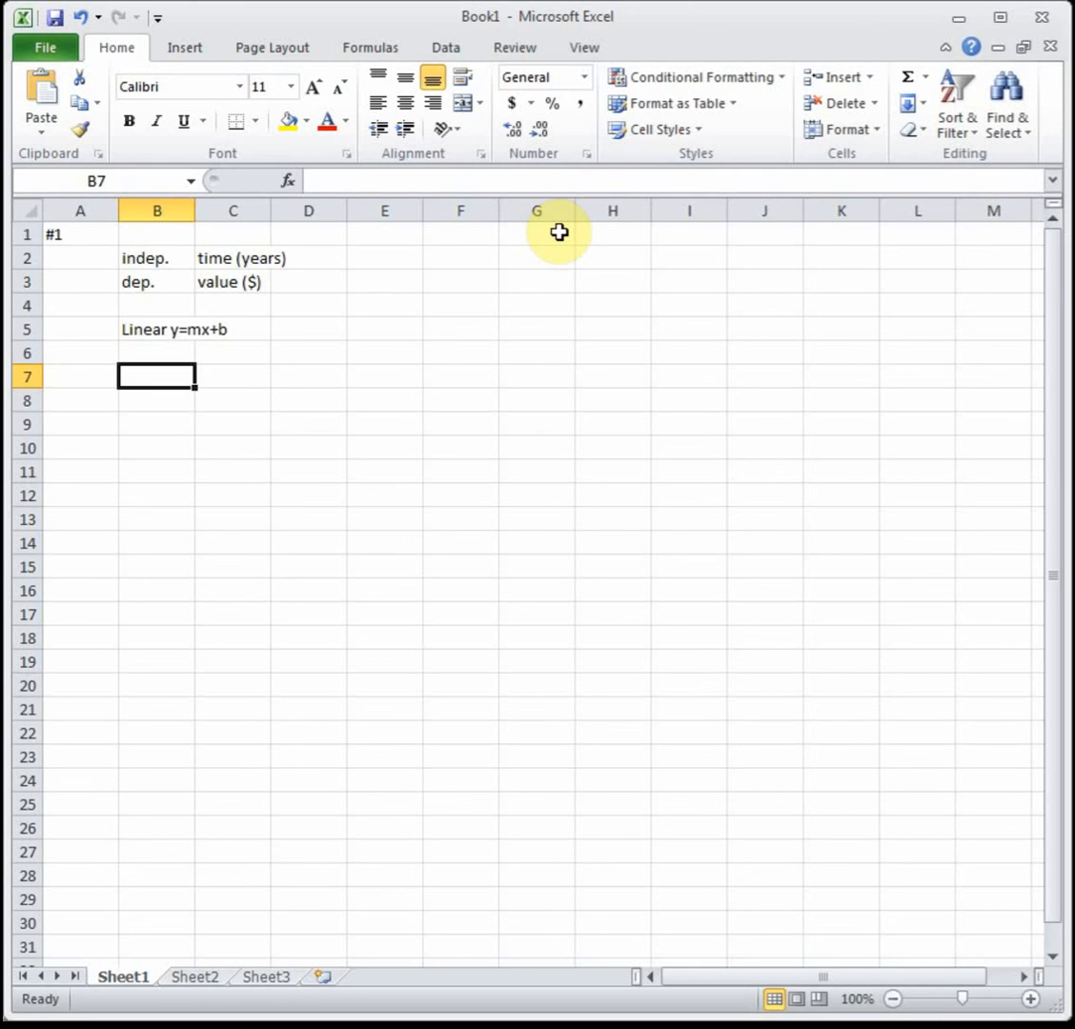
- Write the specific equation 'y = -250x+1500' in B7
type("y =")
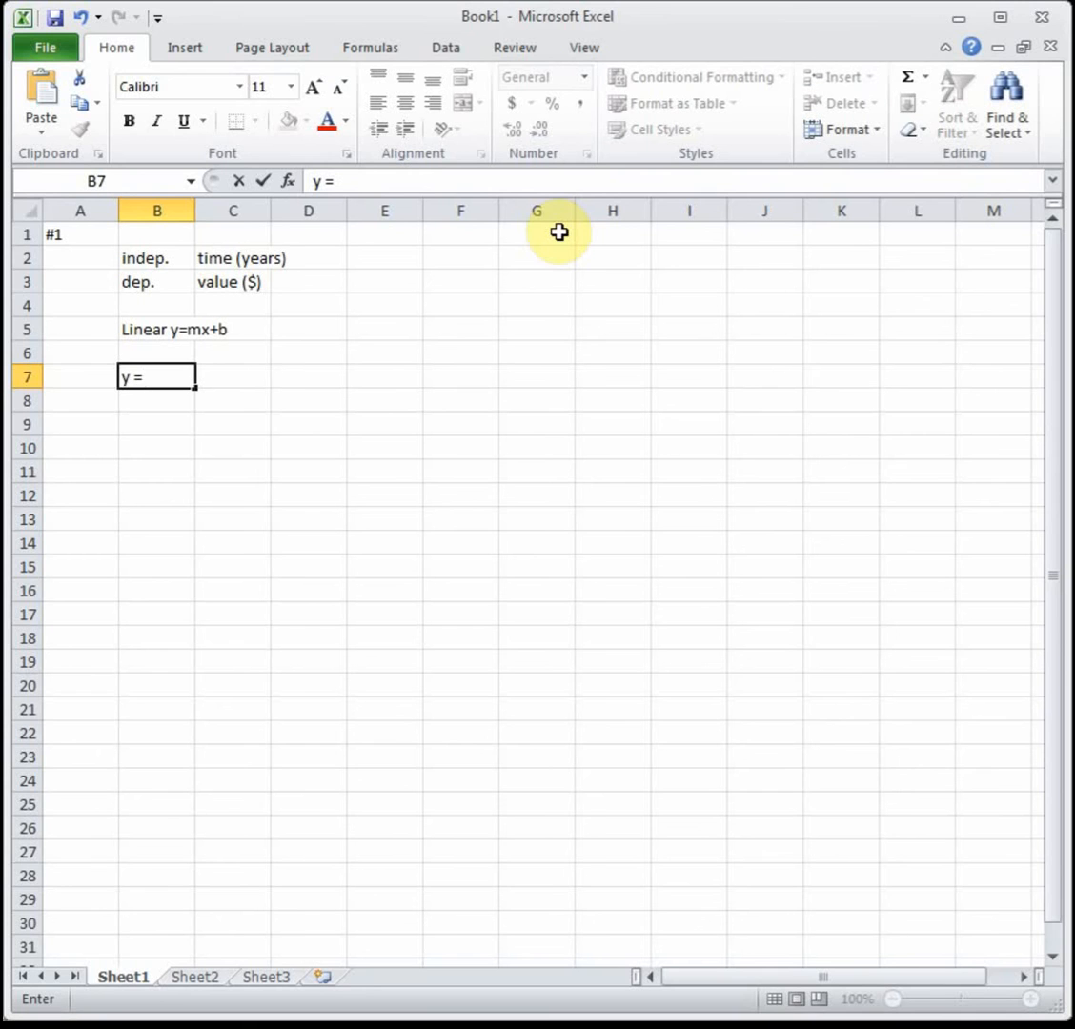
type("-")
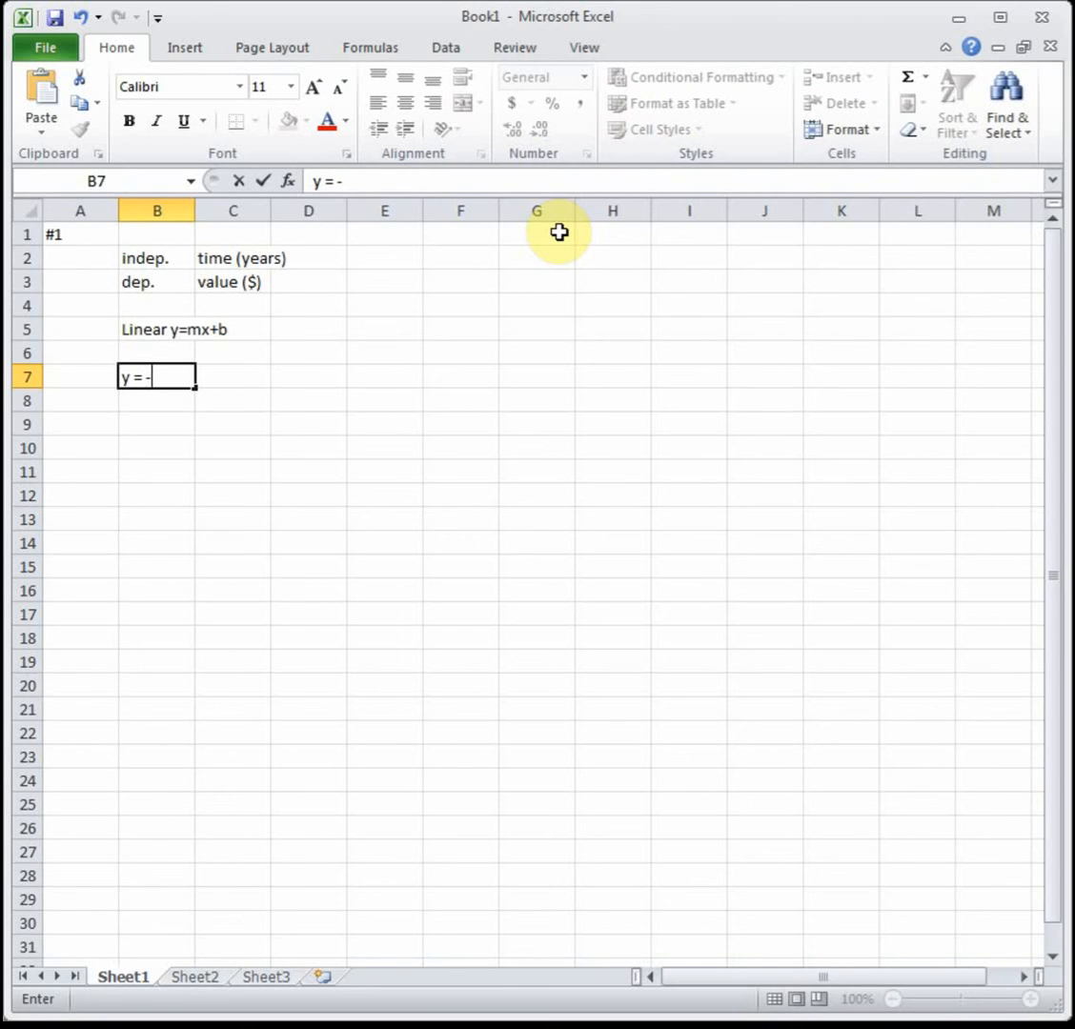
type("250x+")
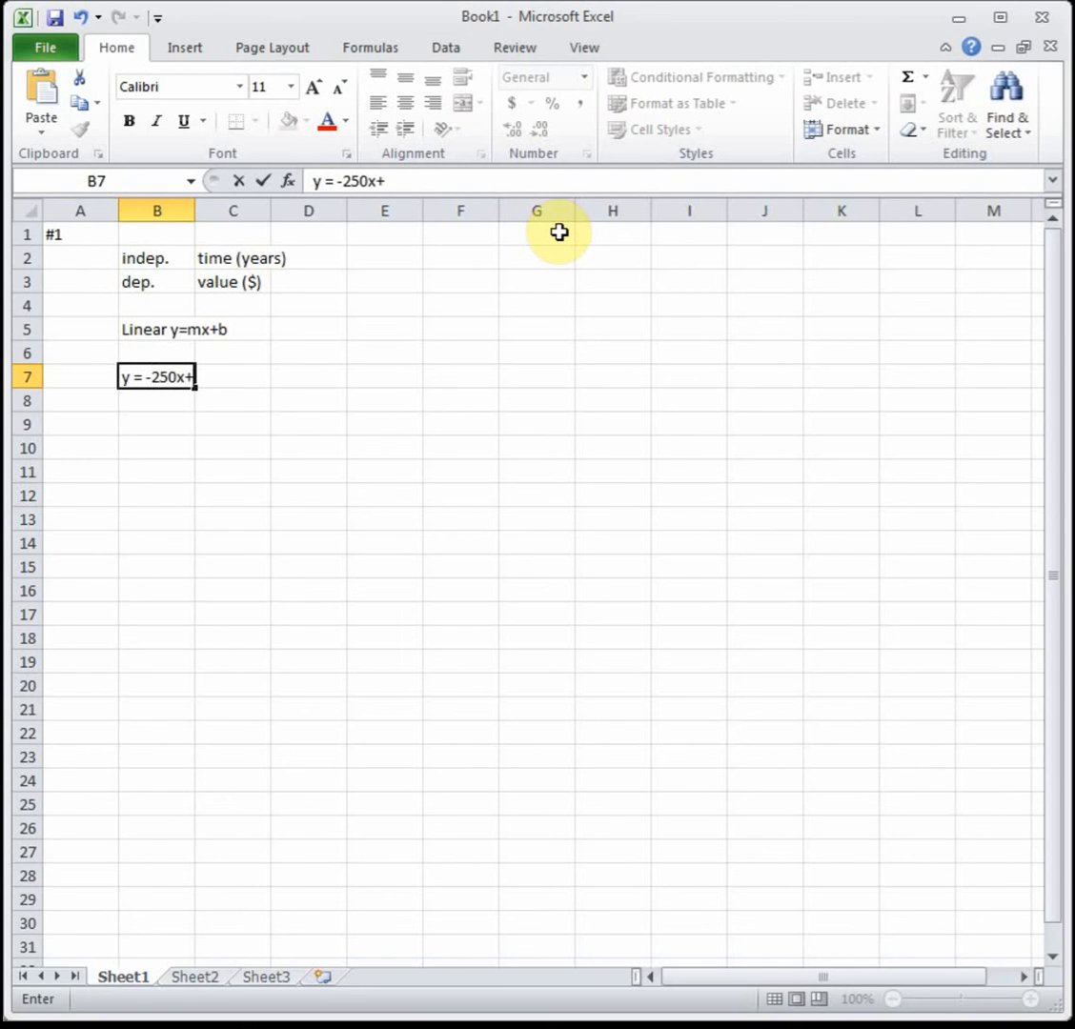
type("150")
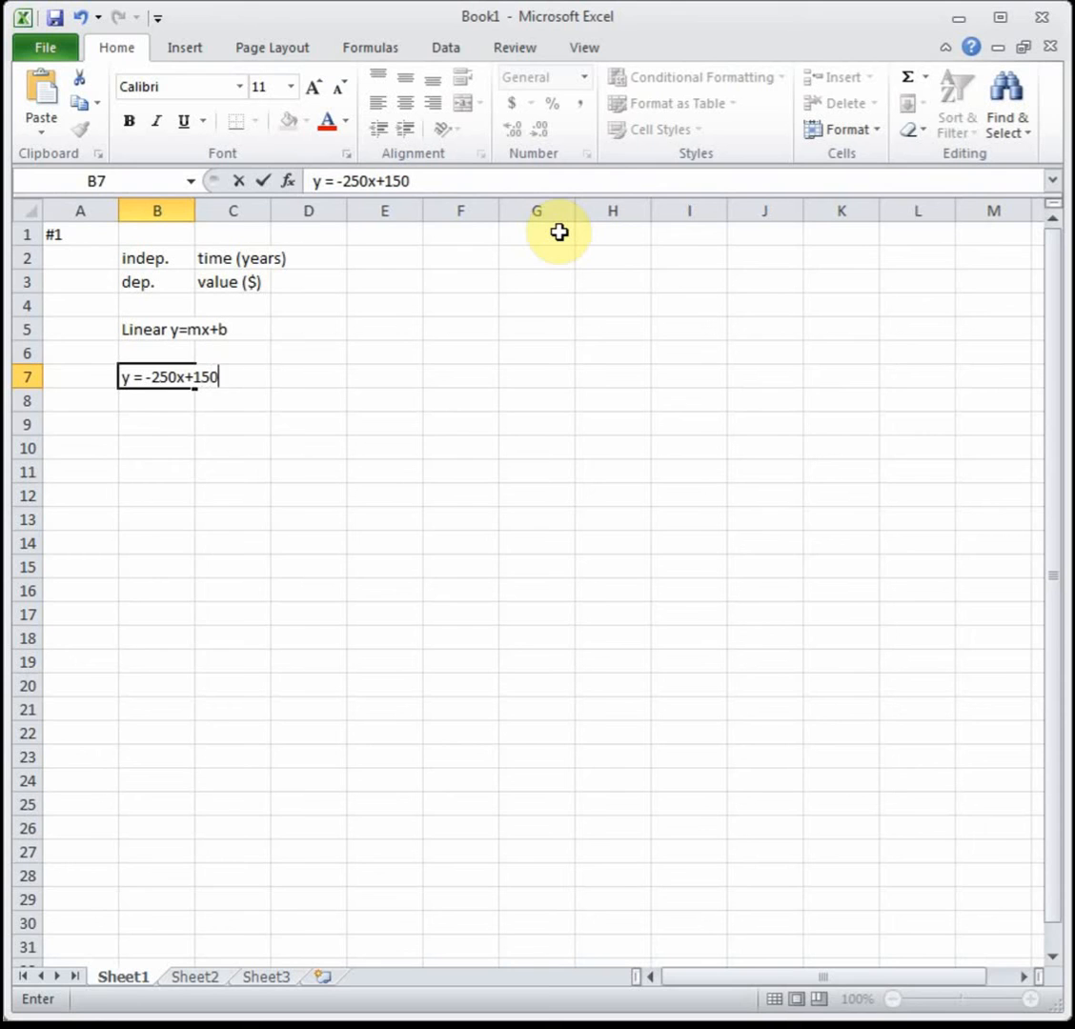
type("0")
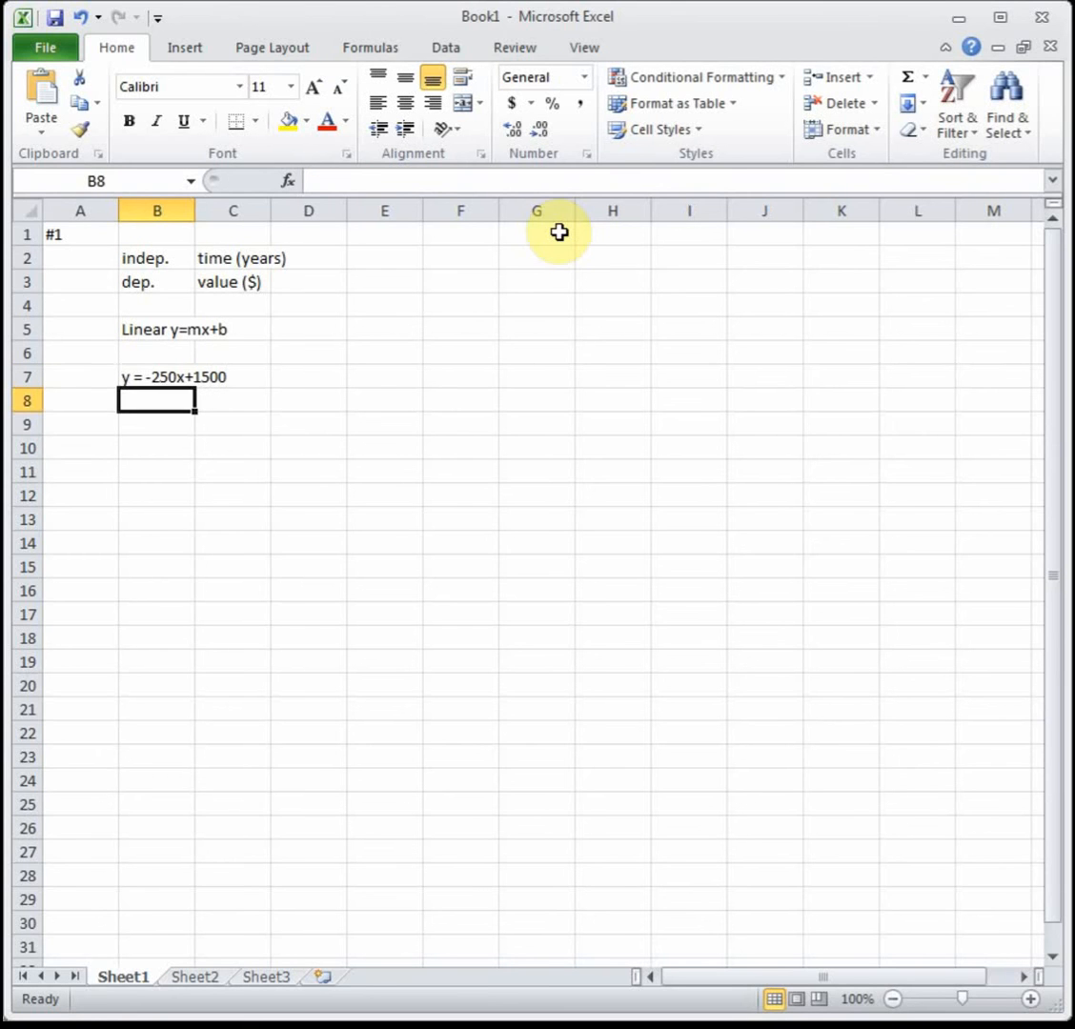
key("down")
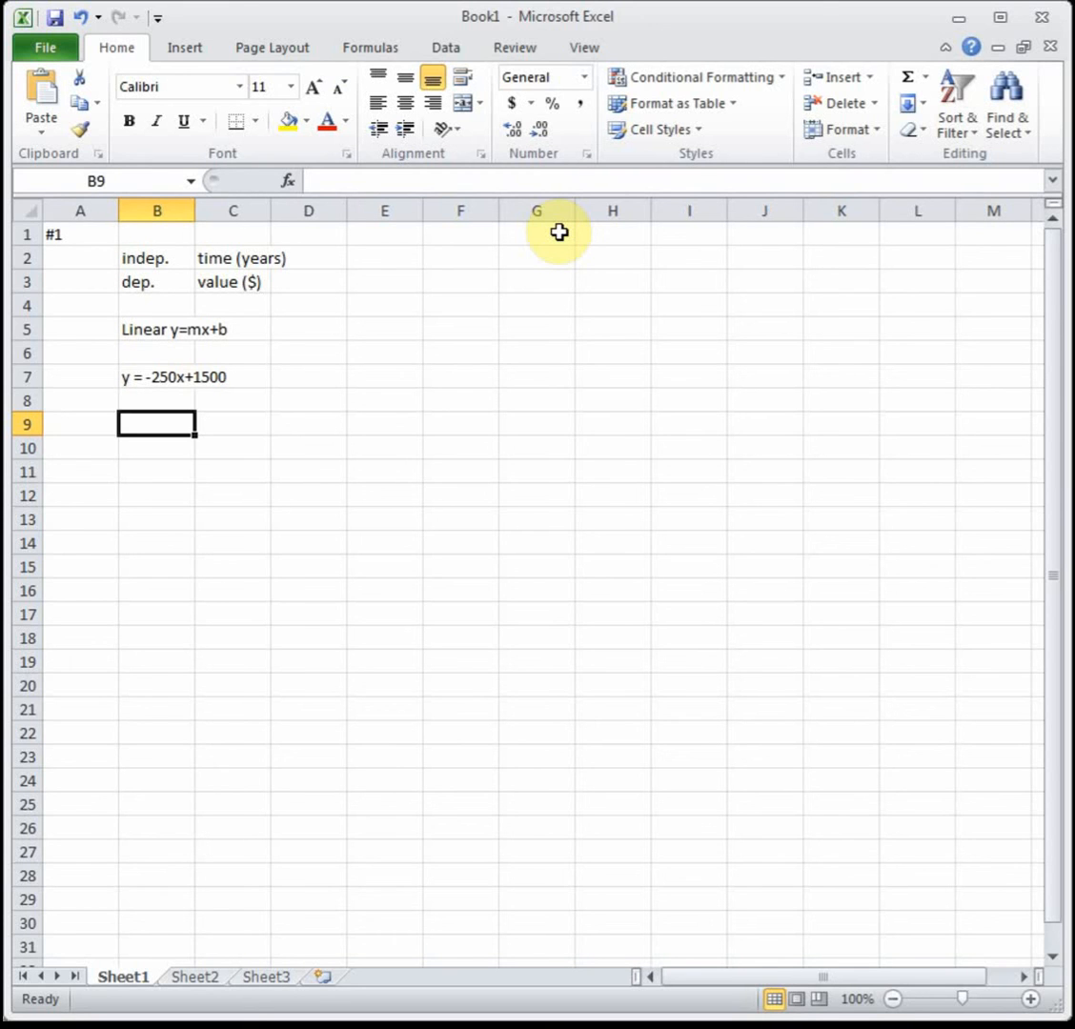
- Note '6 months = 0.5 year' in B9
type("6 months")
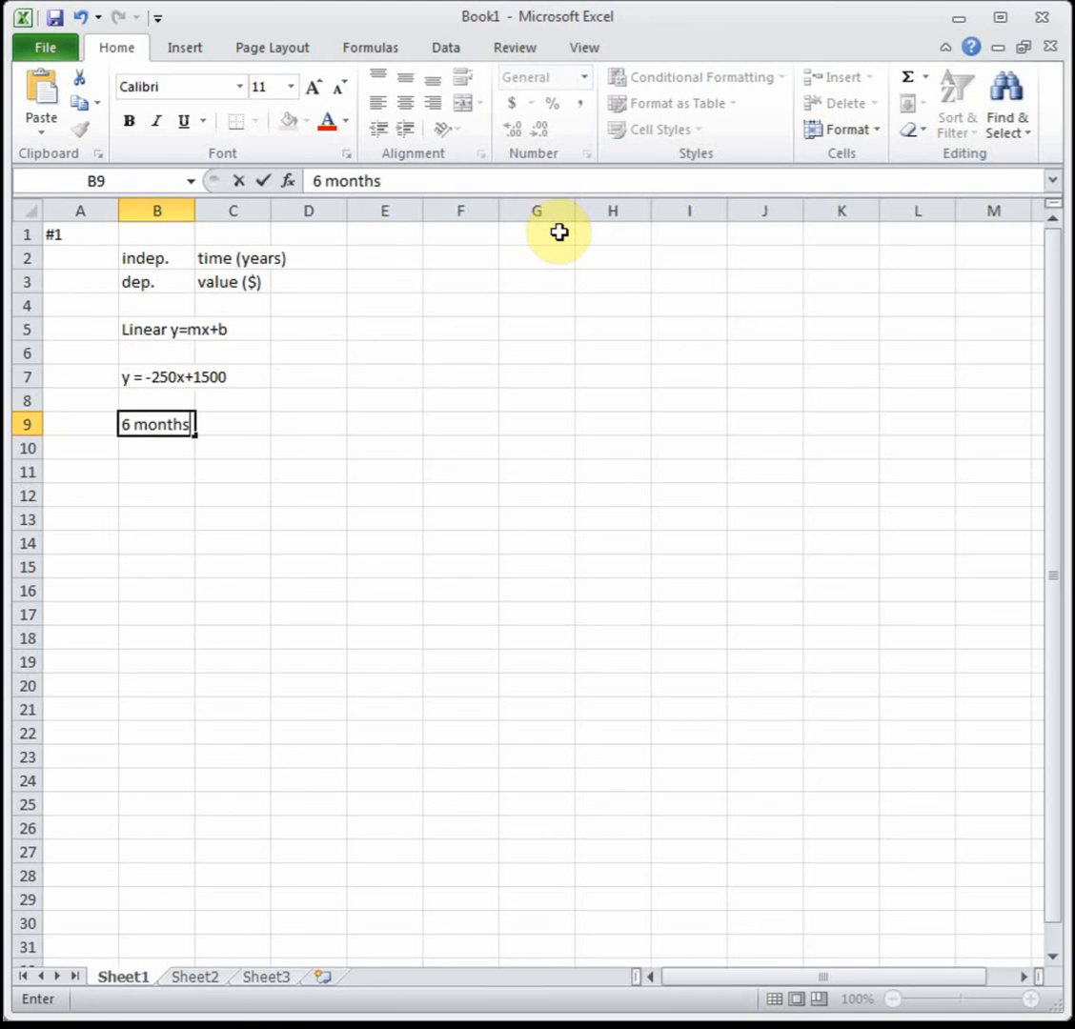
type("= 0.5 year")
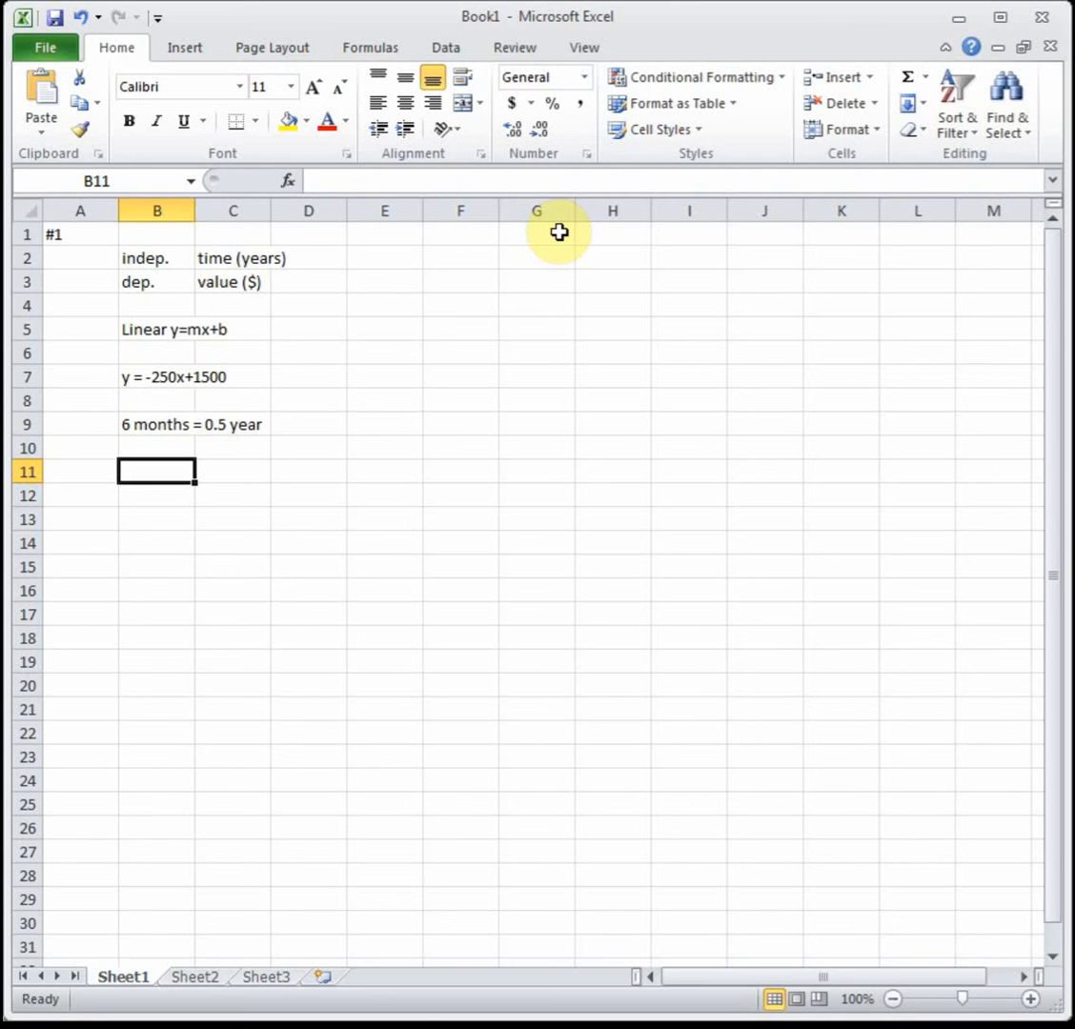
- Compute =-250*.5+1500 in B11, giving $1,375.00
type("=-2")
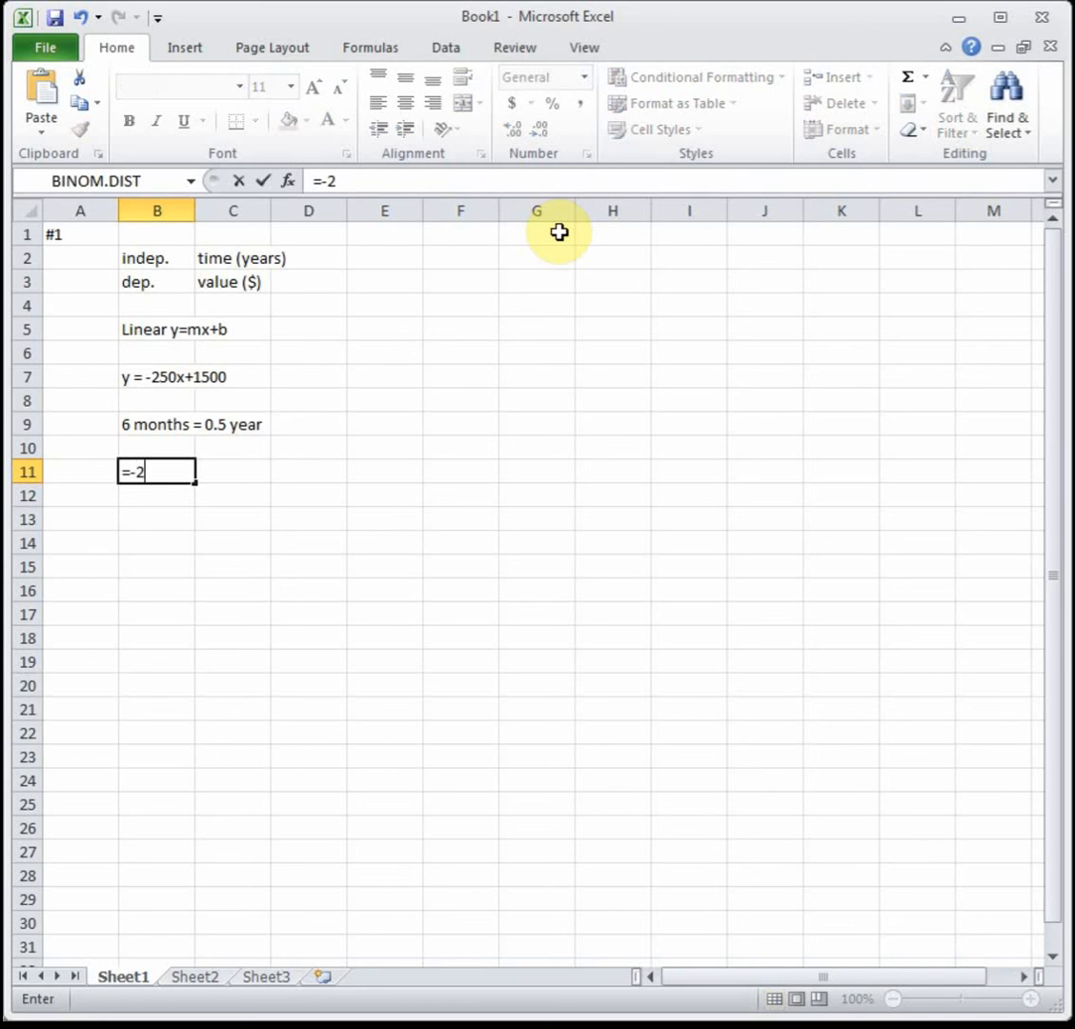
type("50")
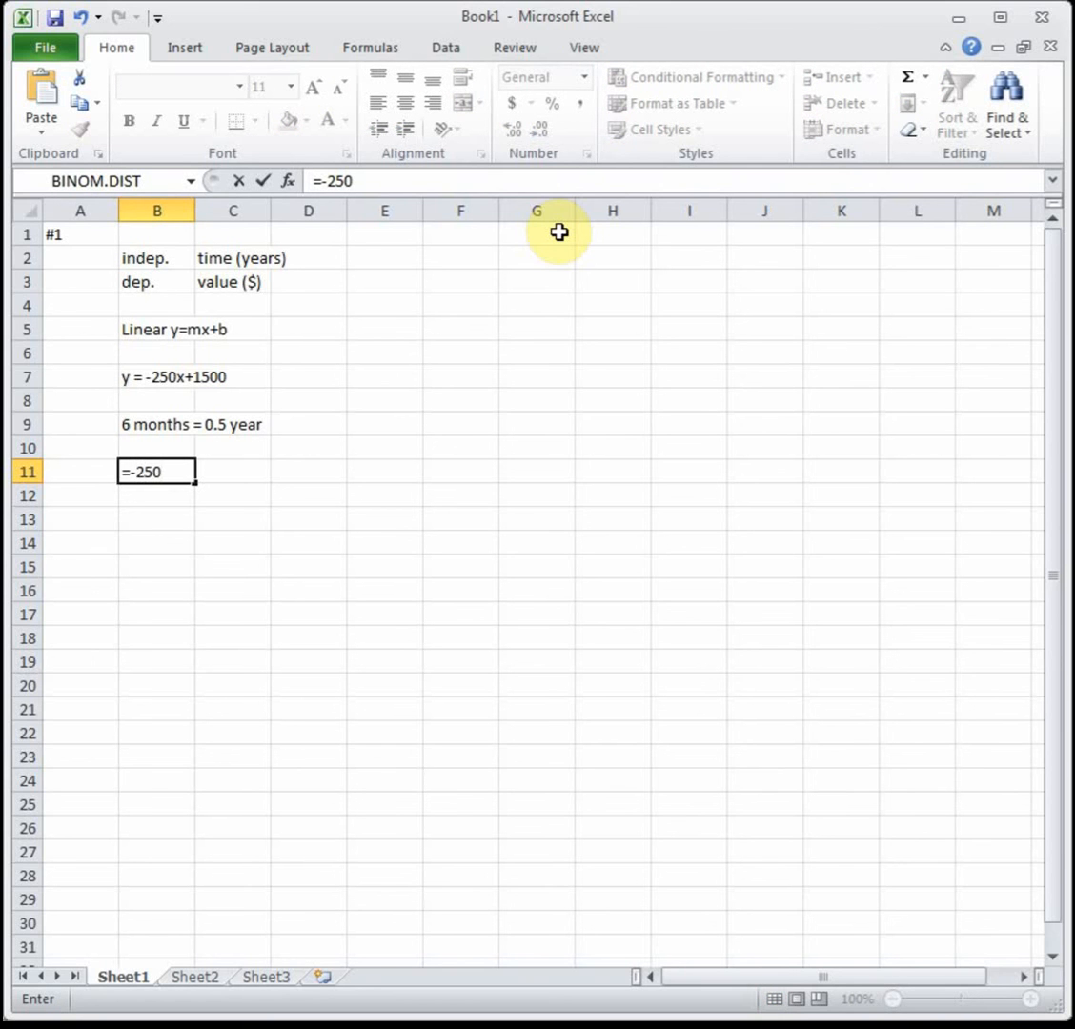
type("*.")
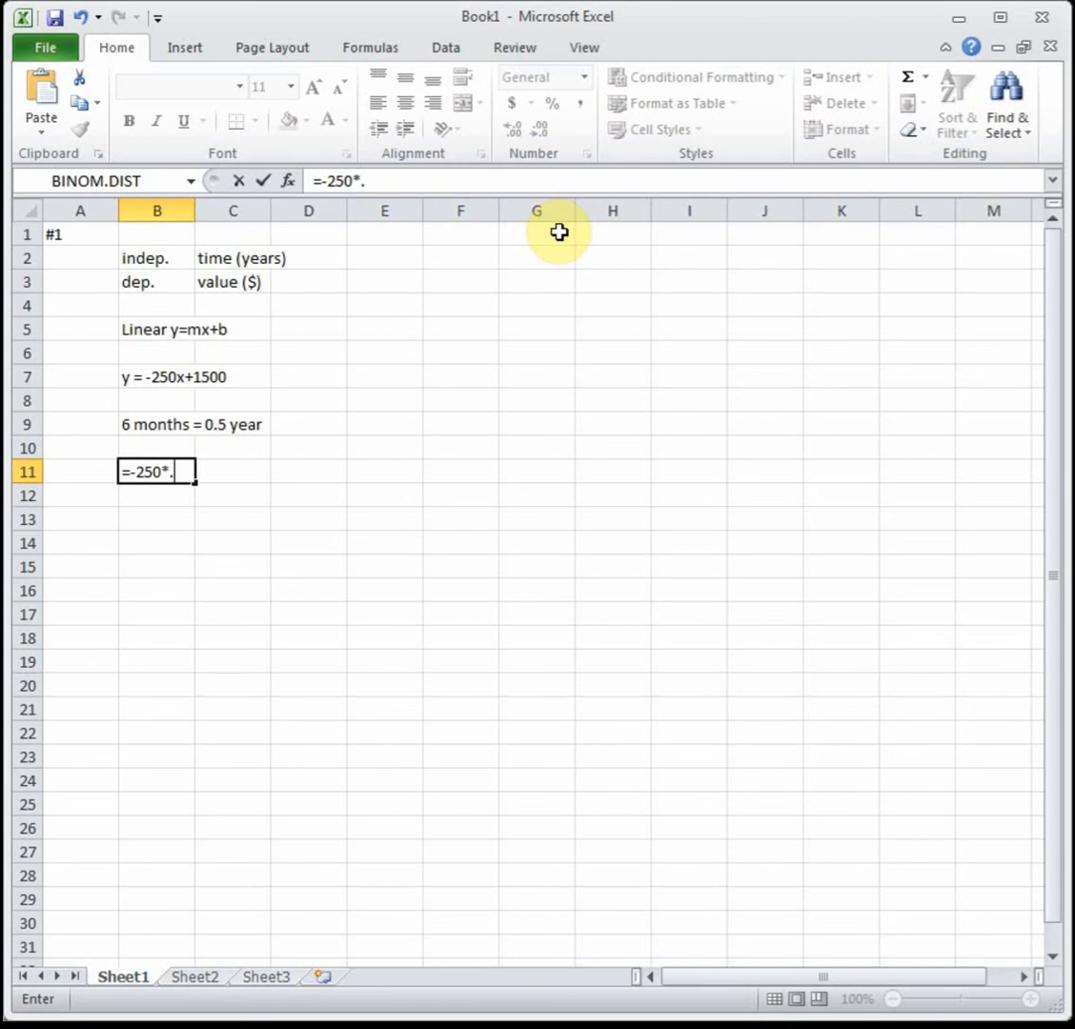
type("5+1500")
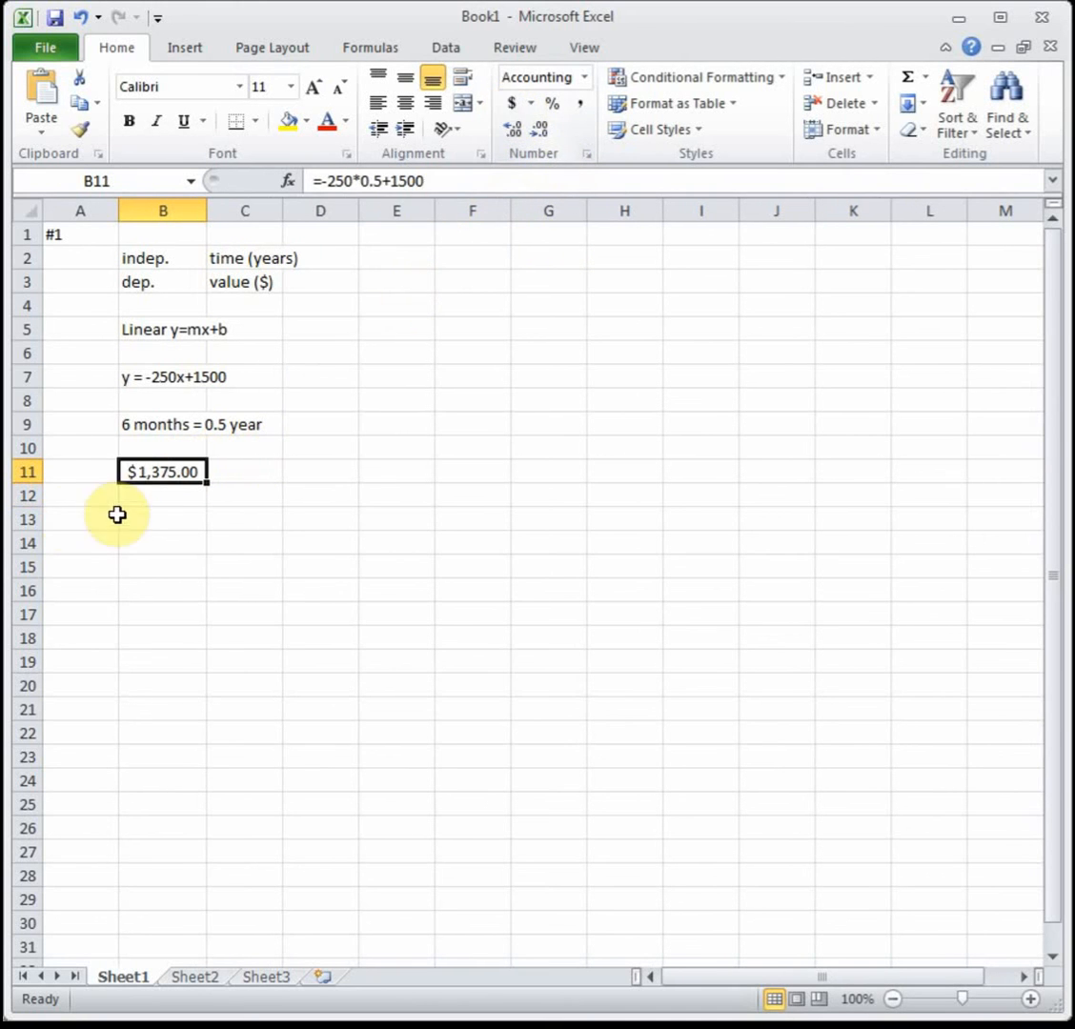
left_click(80, 518)
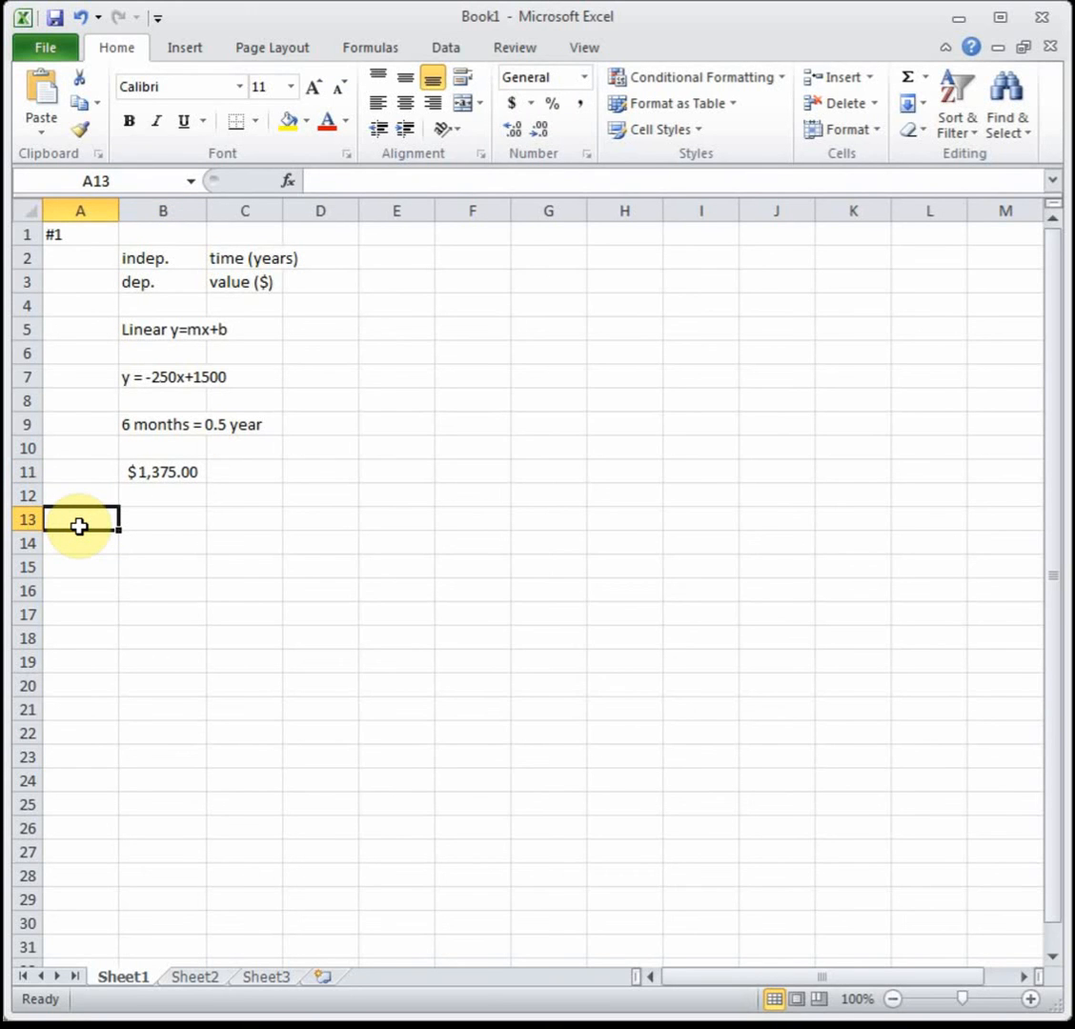
- Label problem '#2' with 'indep.'/'time (years)' and 'dep.'/'# students'
type("#2")
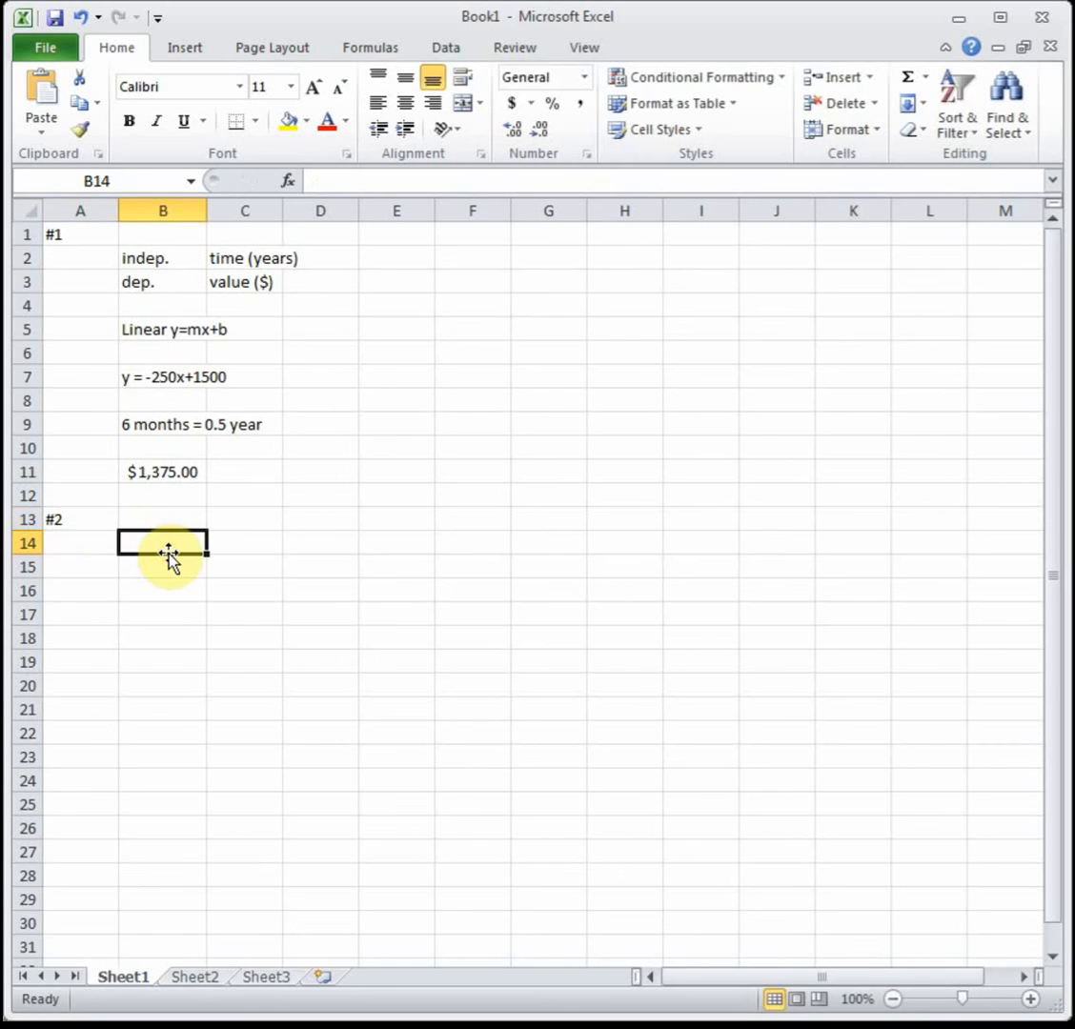
type("dep.")
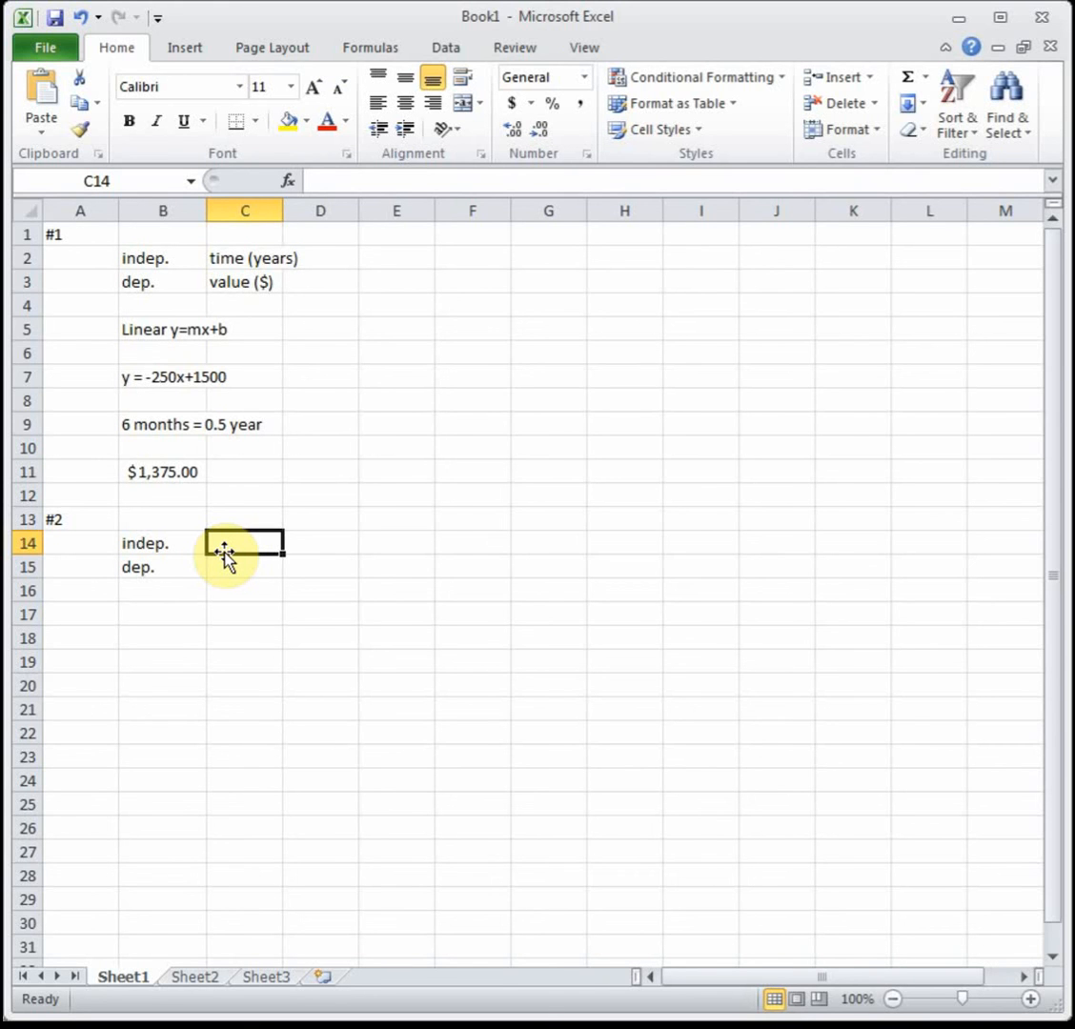
type("time (years")
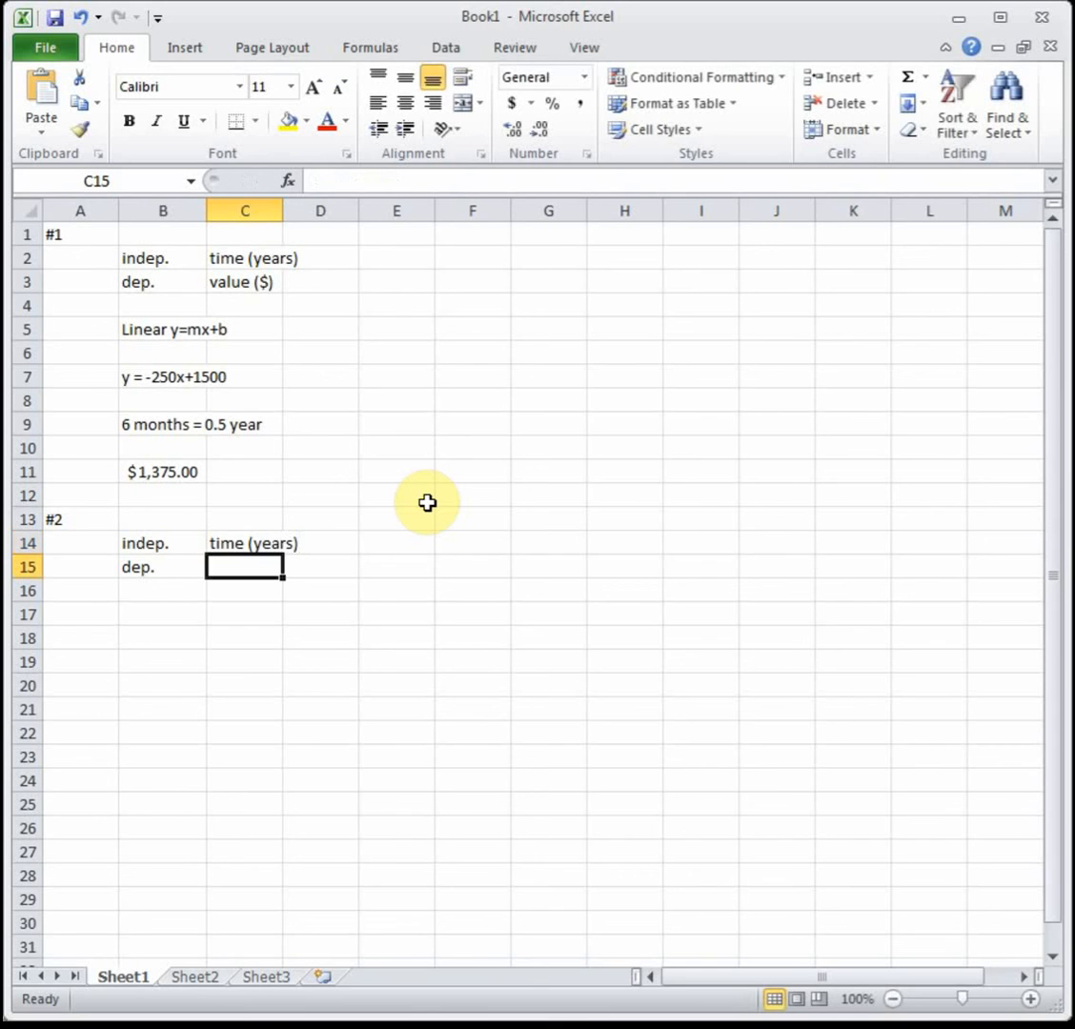
type("# students")
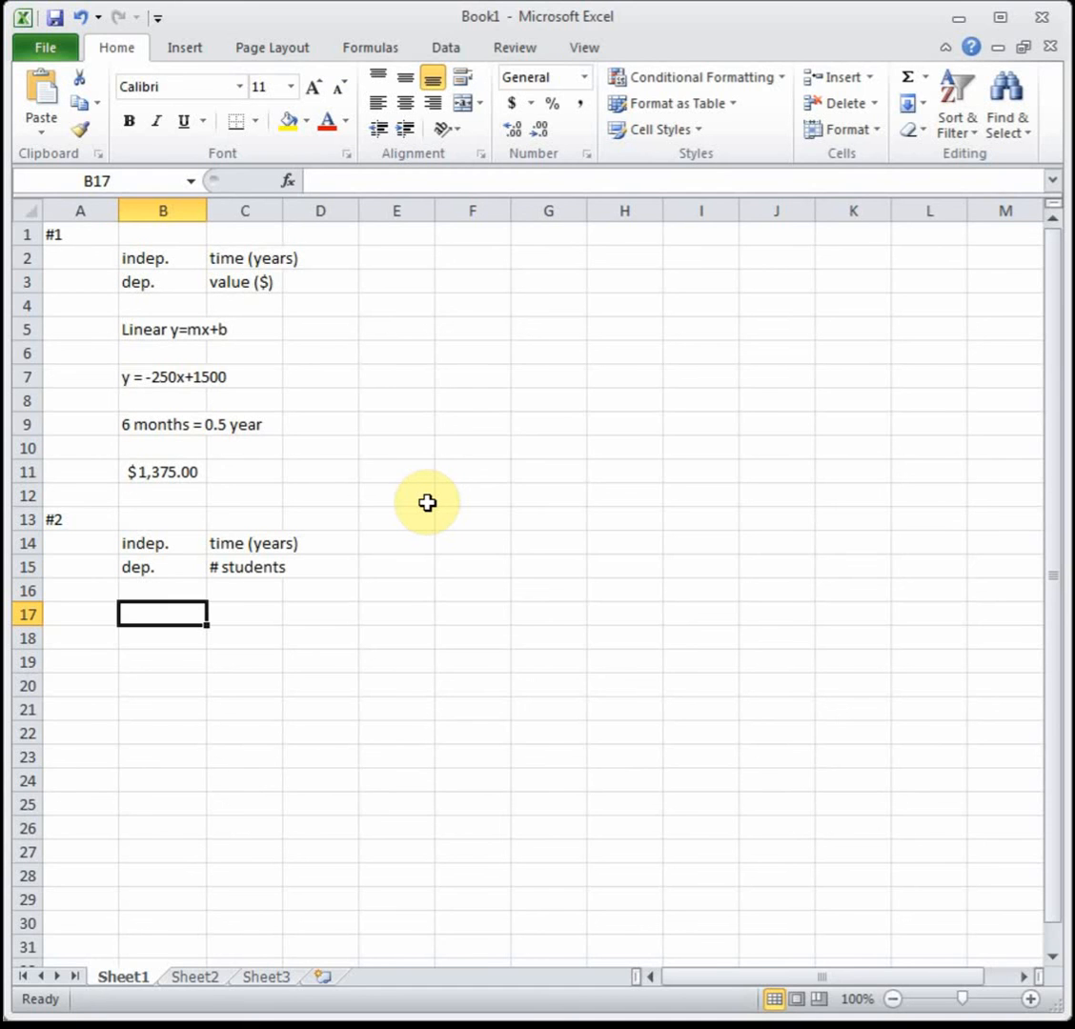
- Enter 'Exponential' with the model 'Q(t) = Q_0*(1+r)^t' in row 17
type("E")
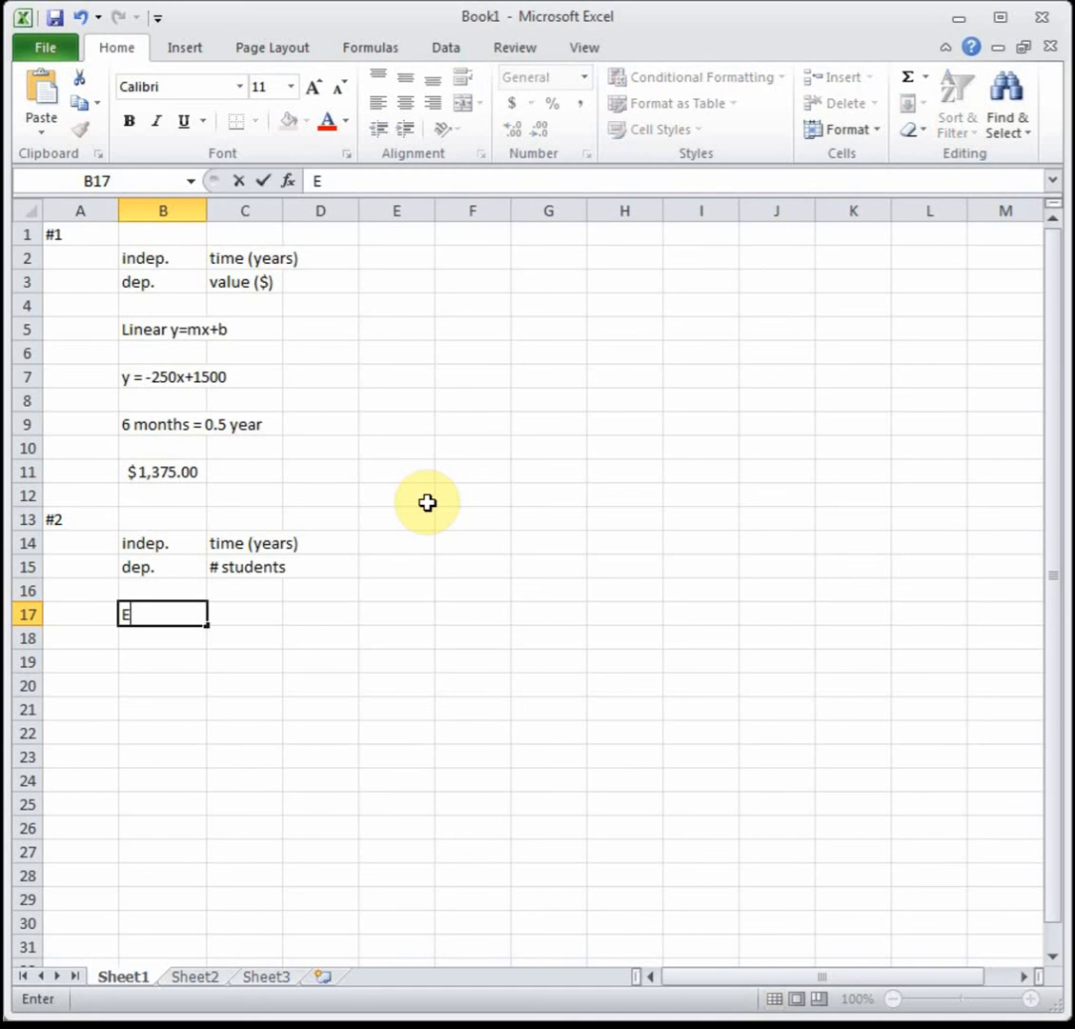
type("xponential")
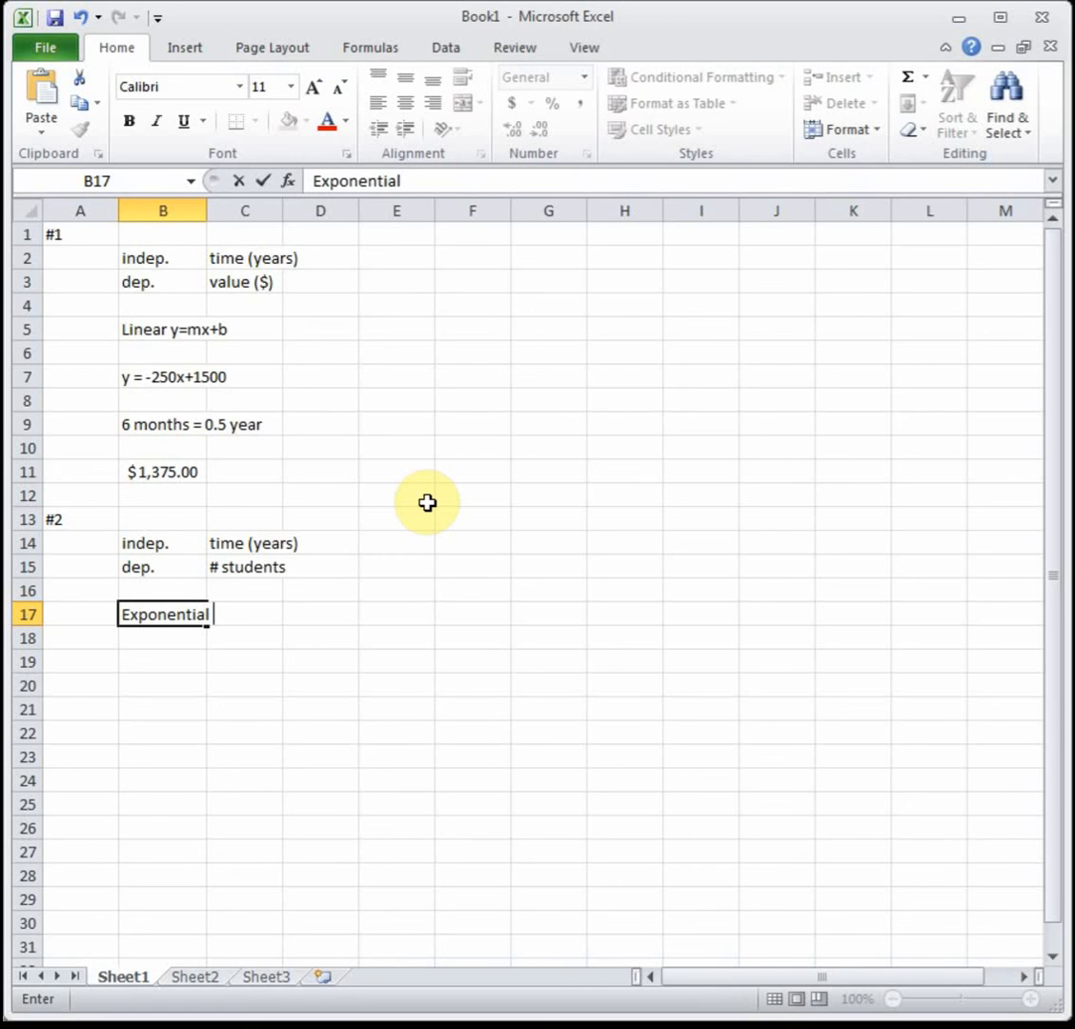
type("Q(t) =")
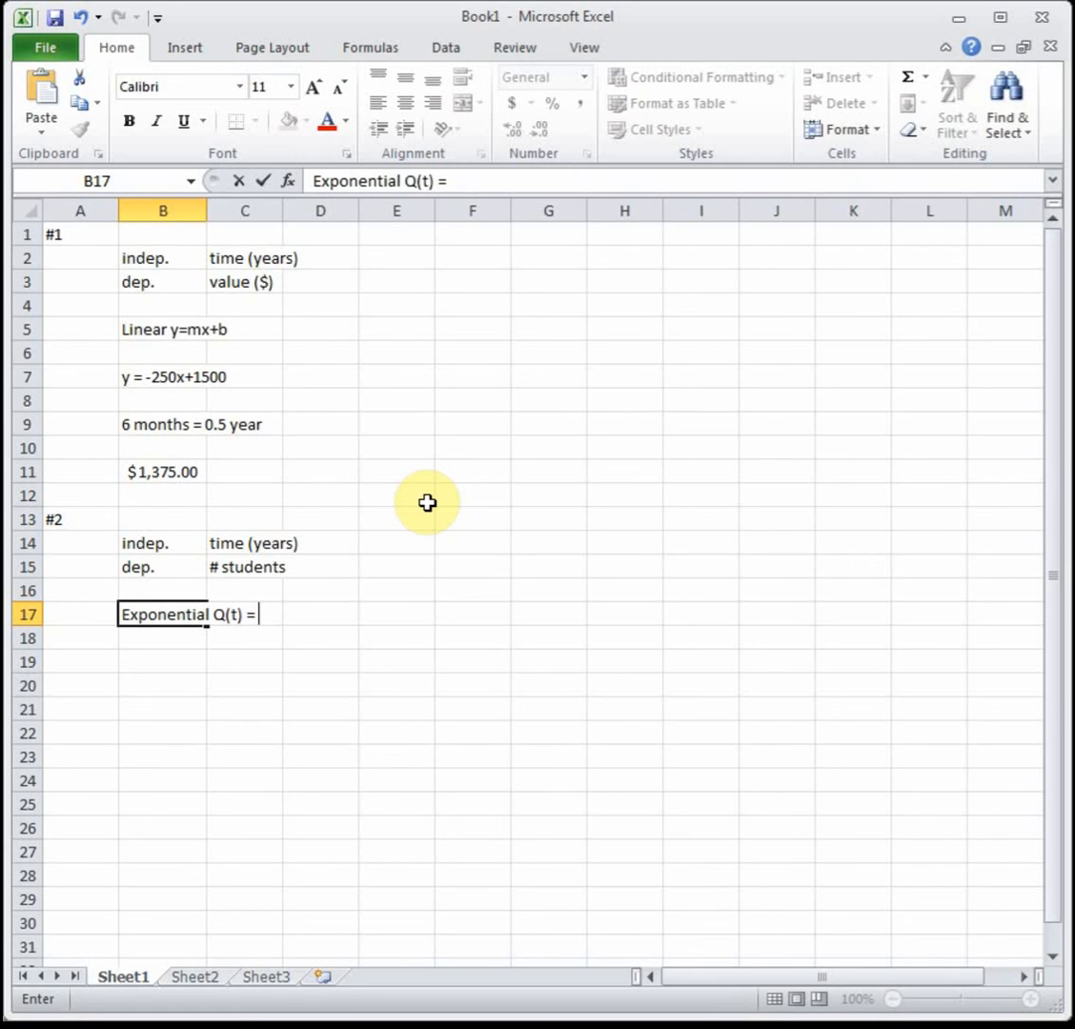
type("Q_0")
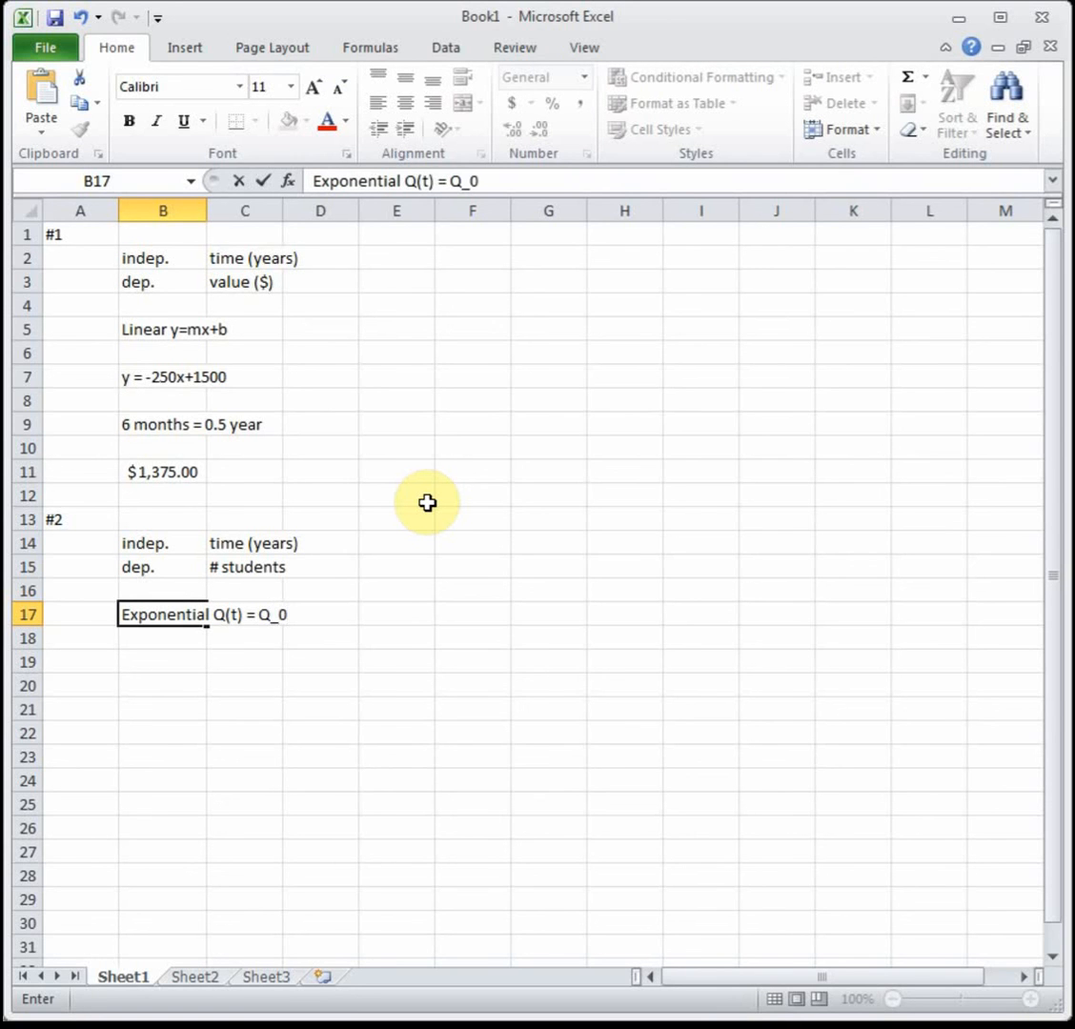
type("*(1+")
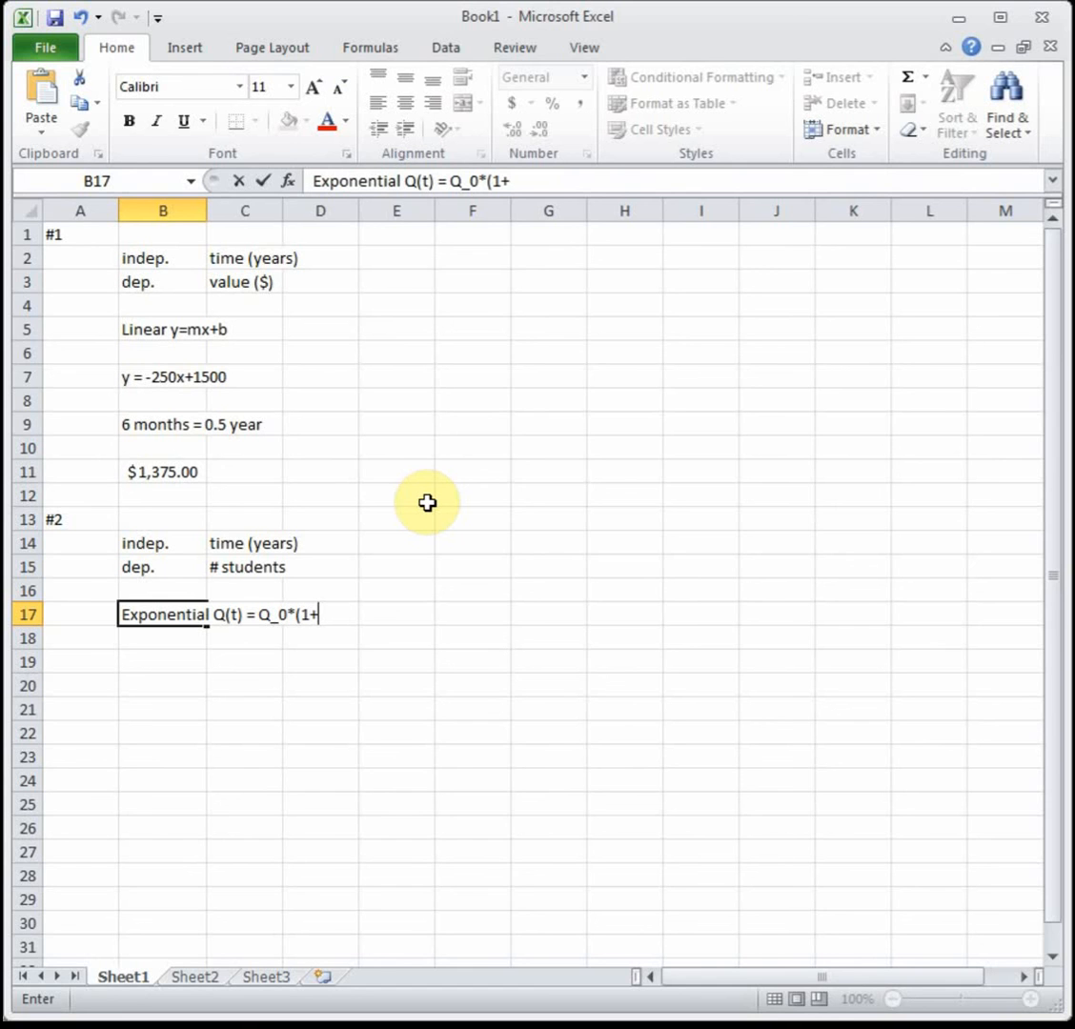
type("r)")
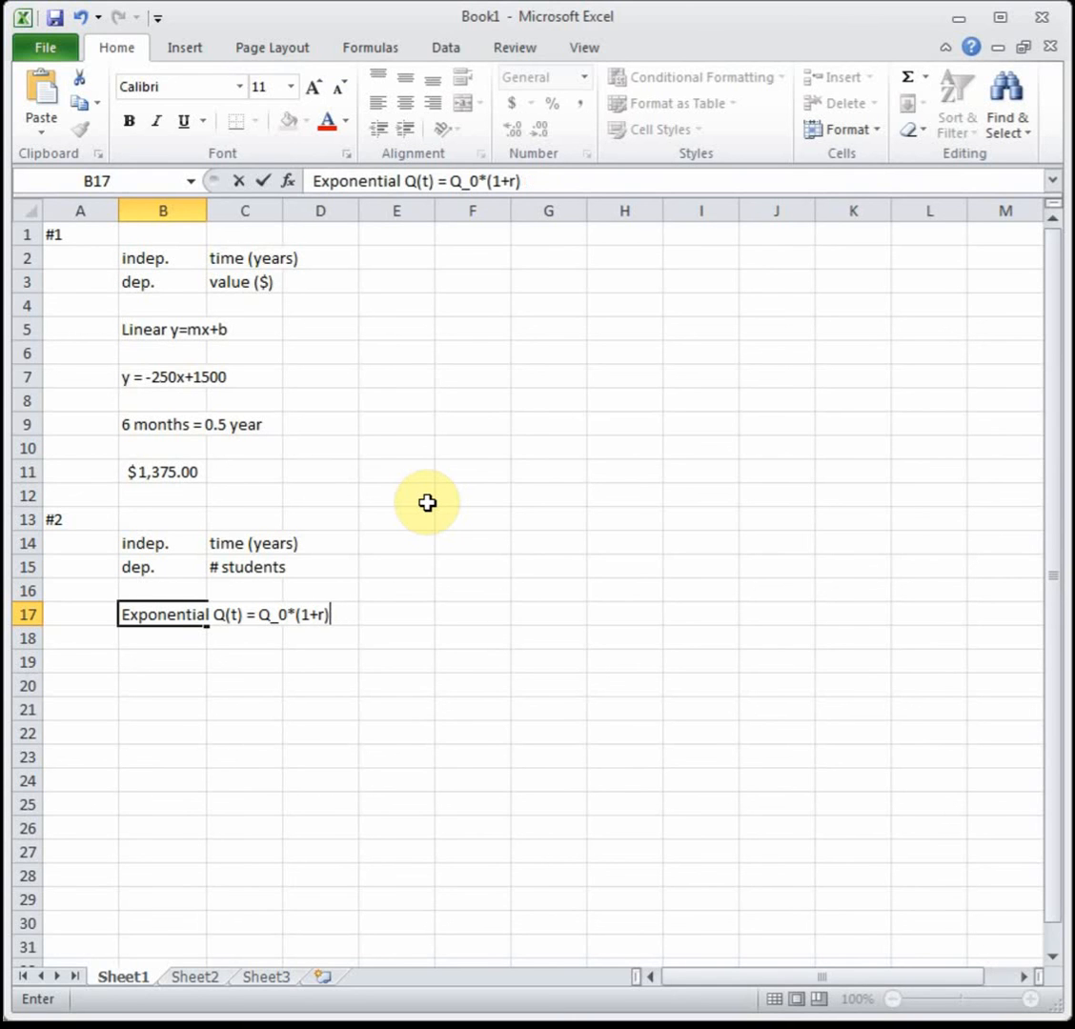
key("enter")
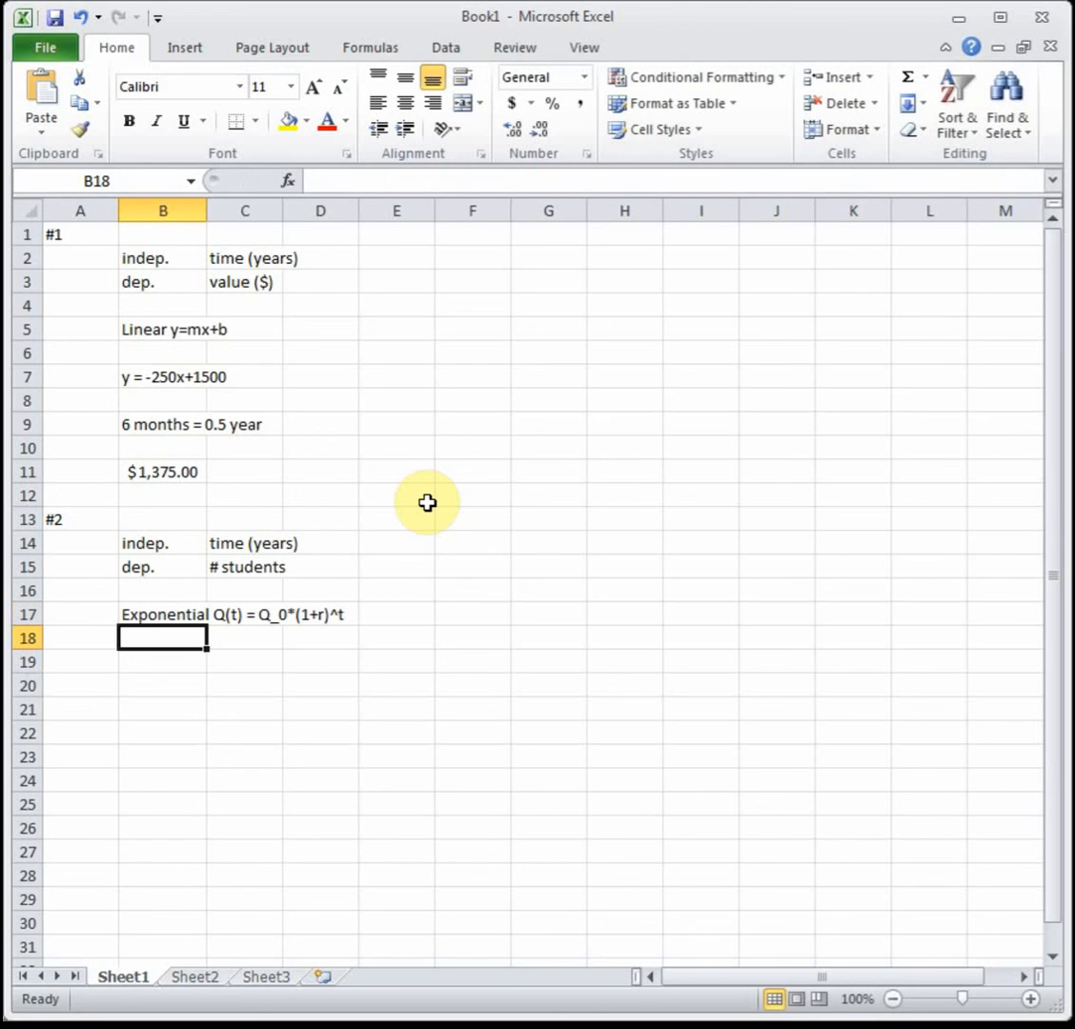
key("Down")
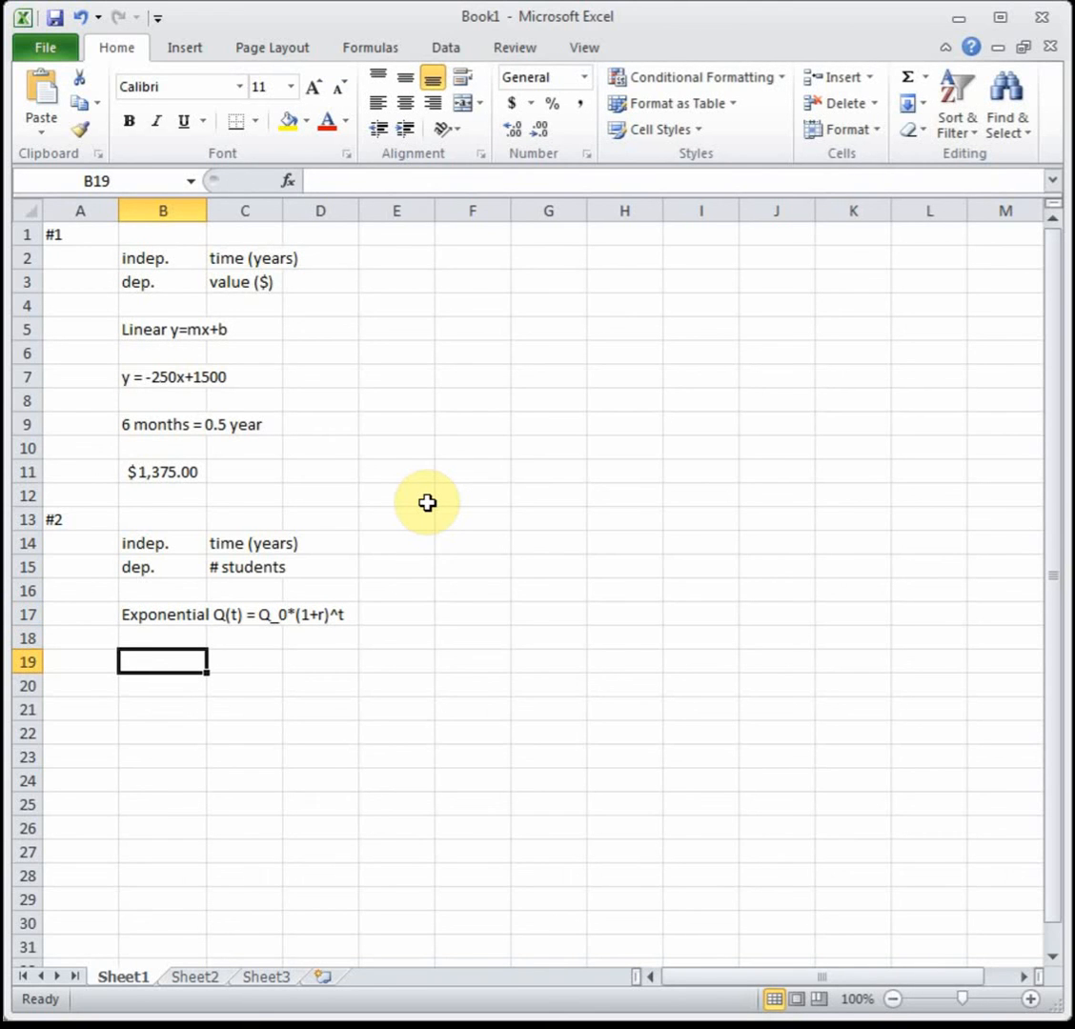
- Write the specific growth model 'Q(t) = 2400*(1+0.11)^t' in B19
type("Q(t) =")
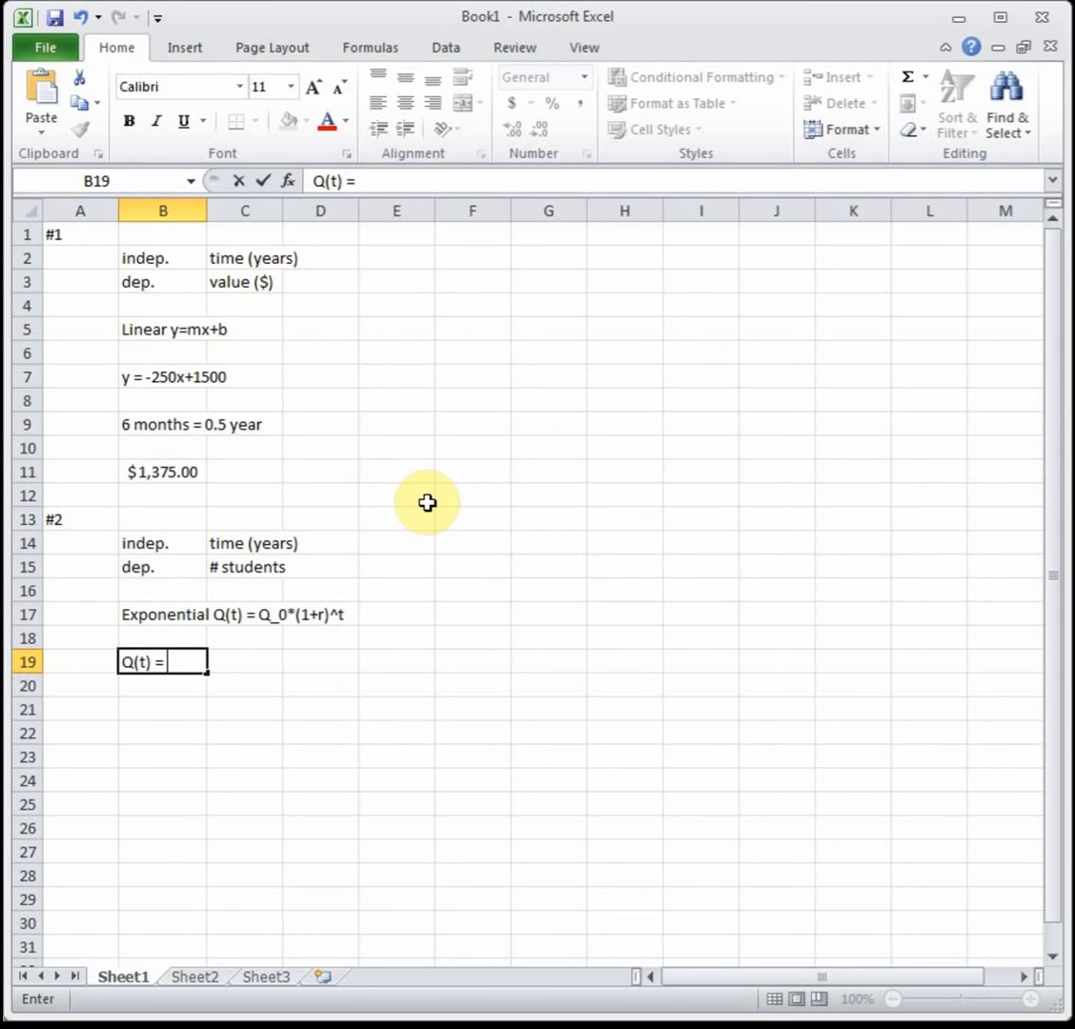
type("2400")
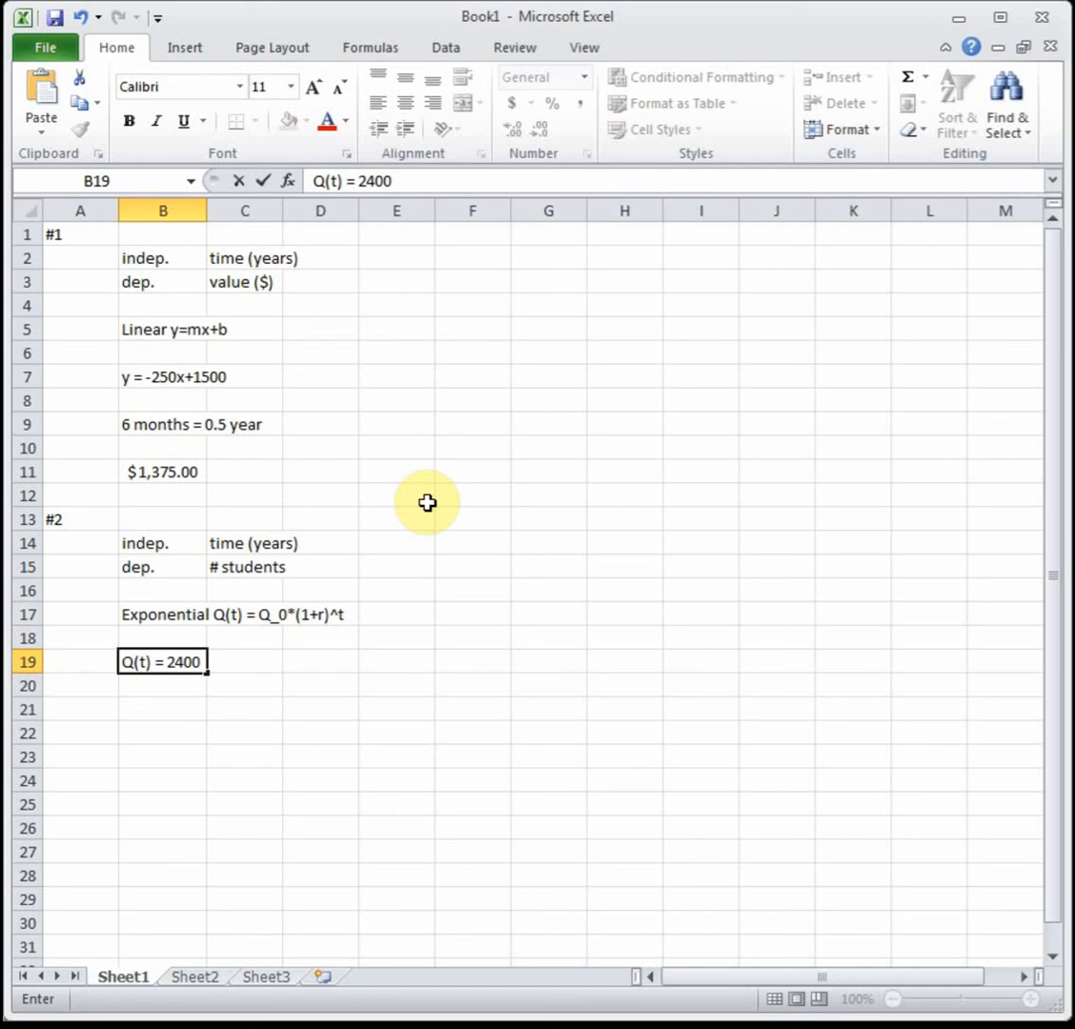
type("*(1")
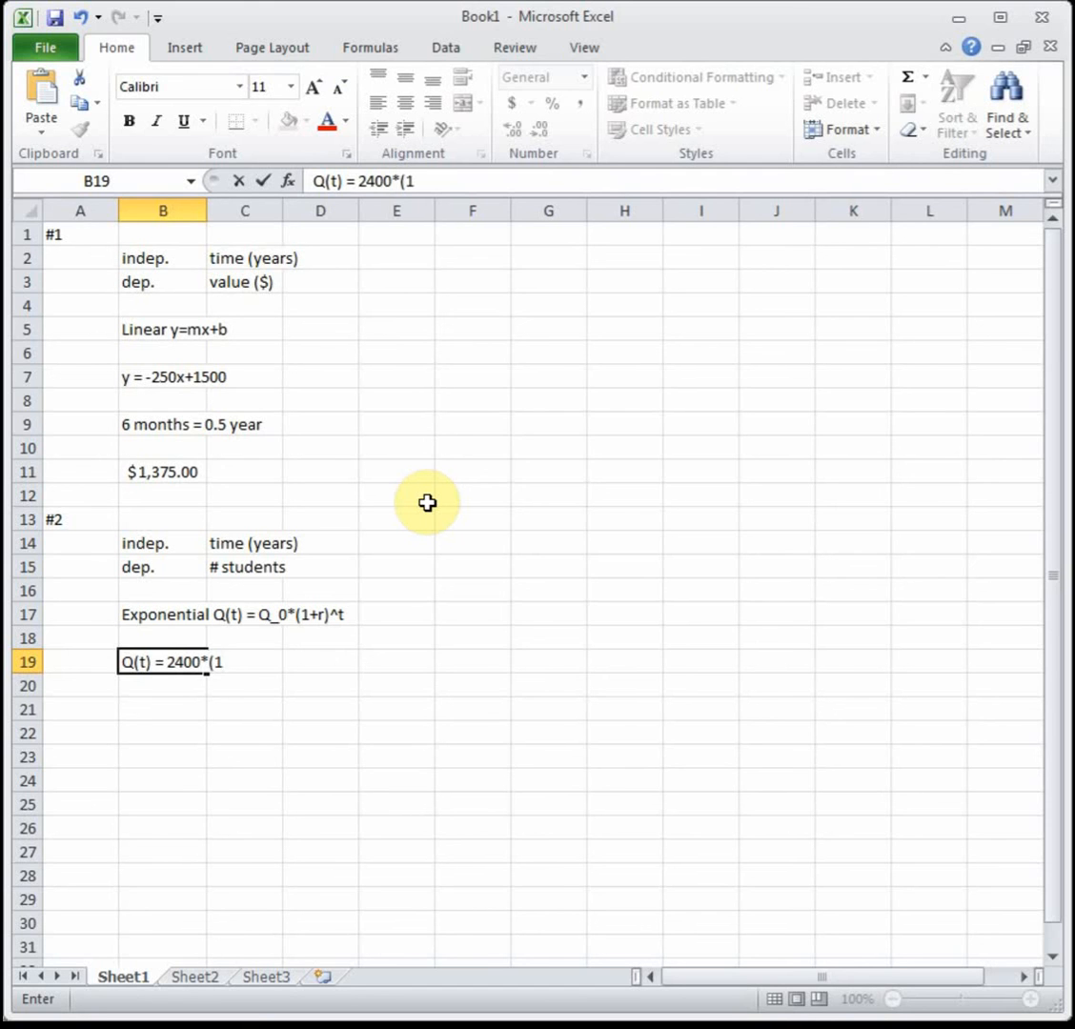
type("+")
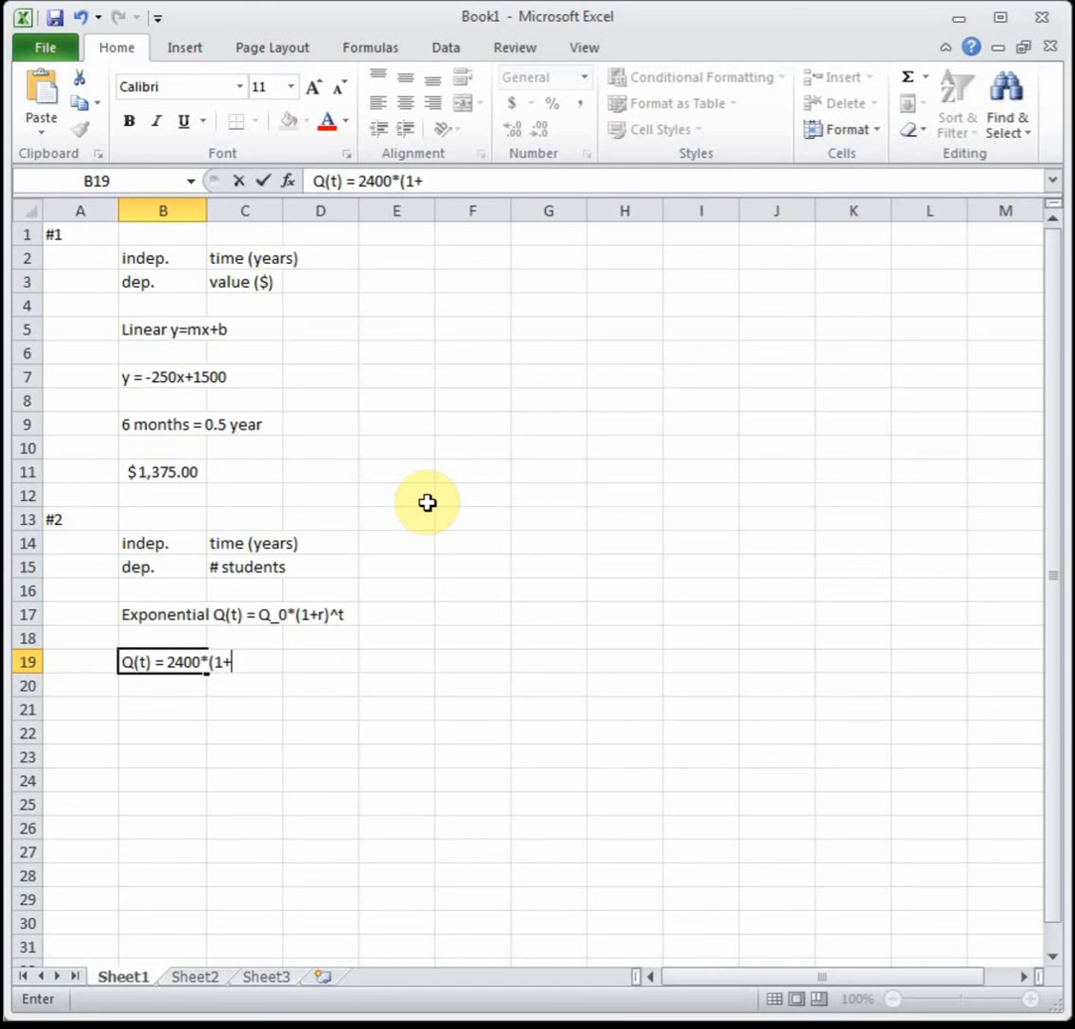
type("0.11")
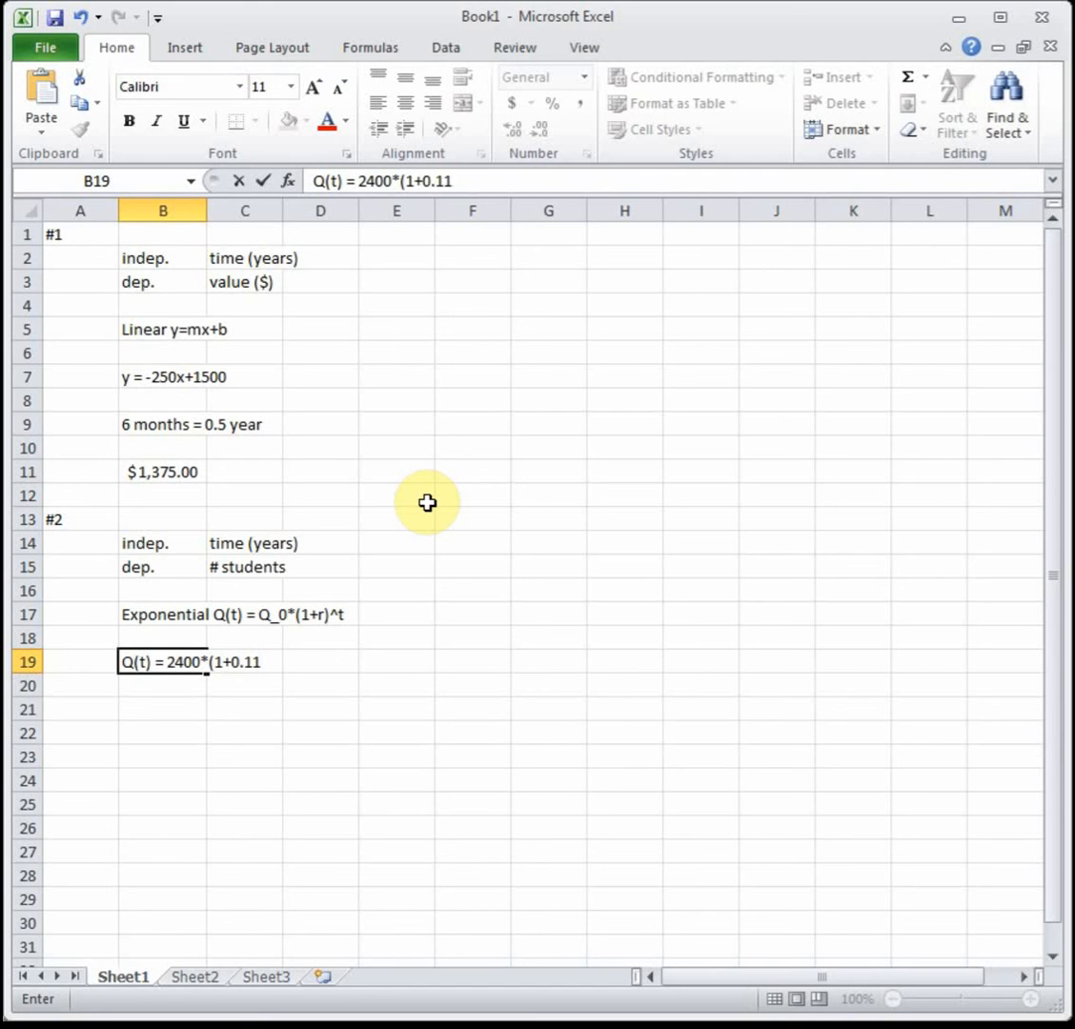
type(")^t")
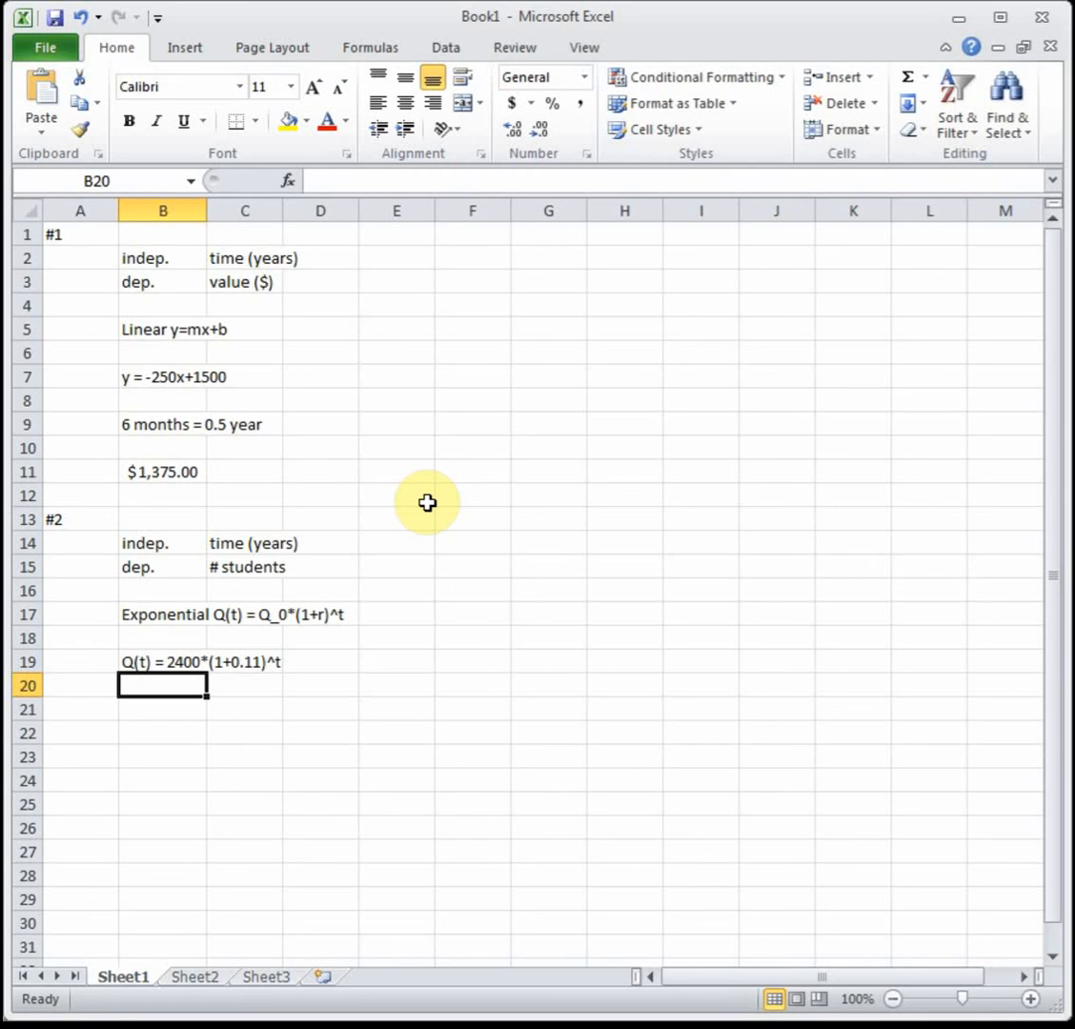
key("down")
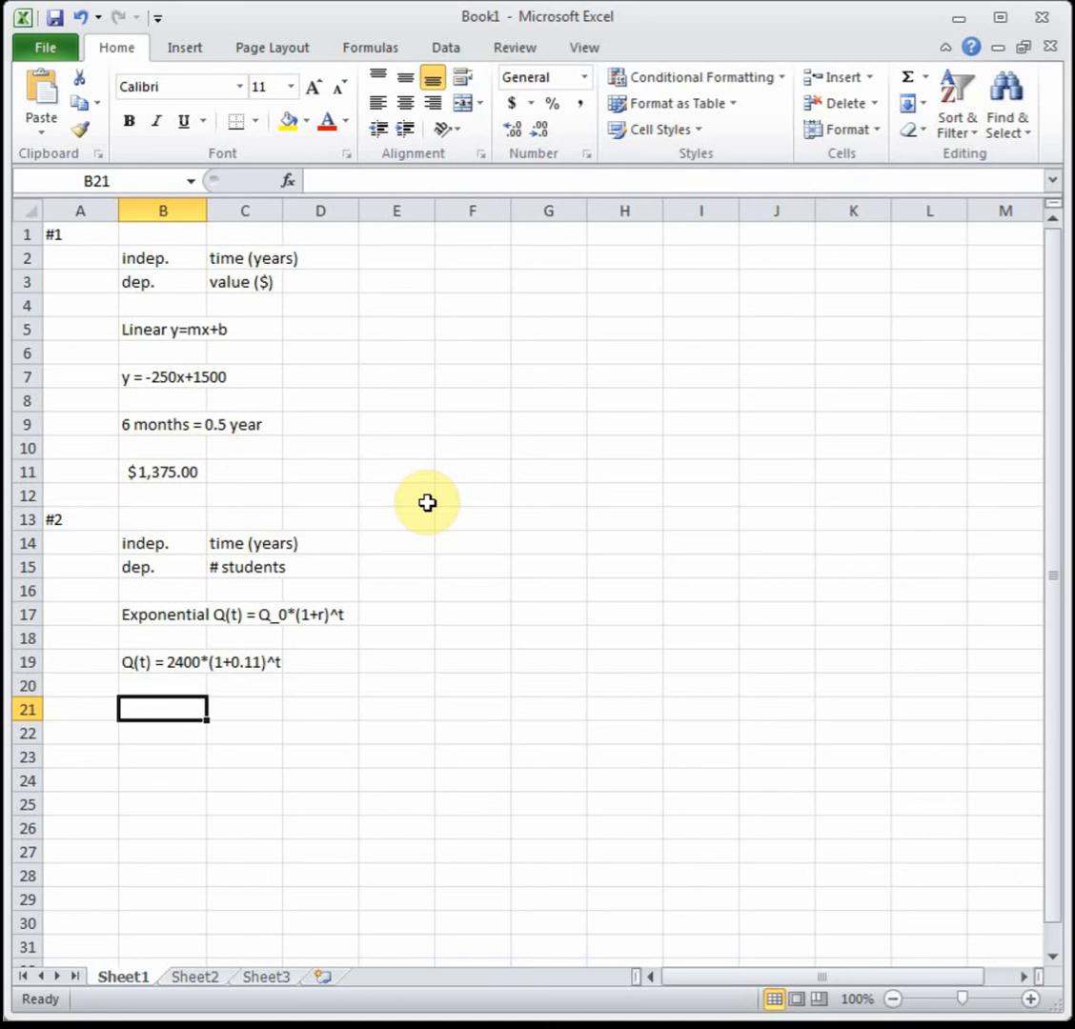
- Compute =2400*(1+0.11)^13 in B21, giving 9319.8724
type("=")
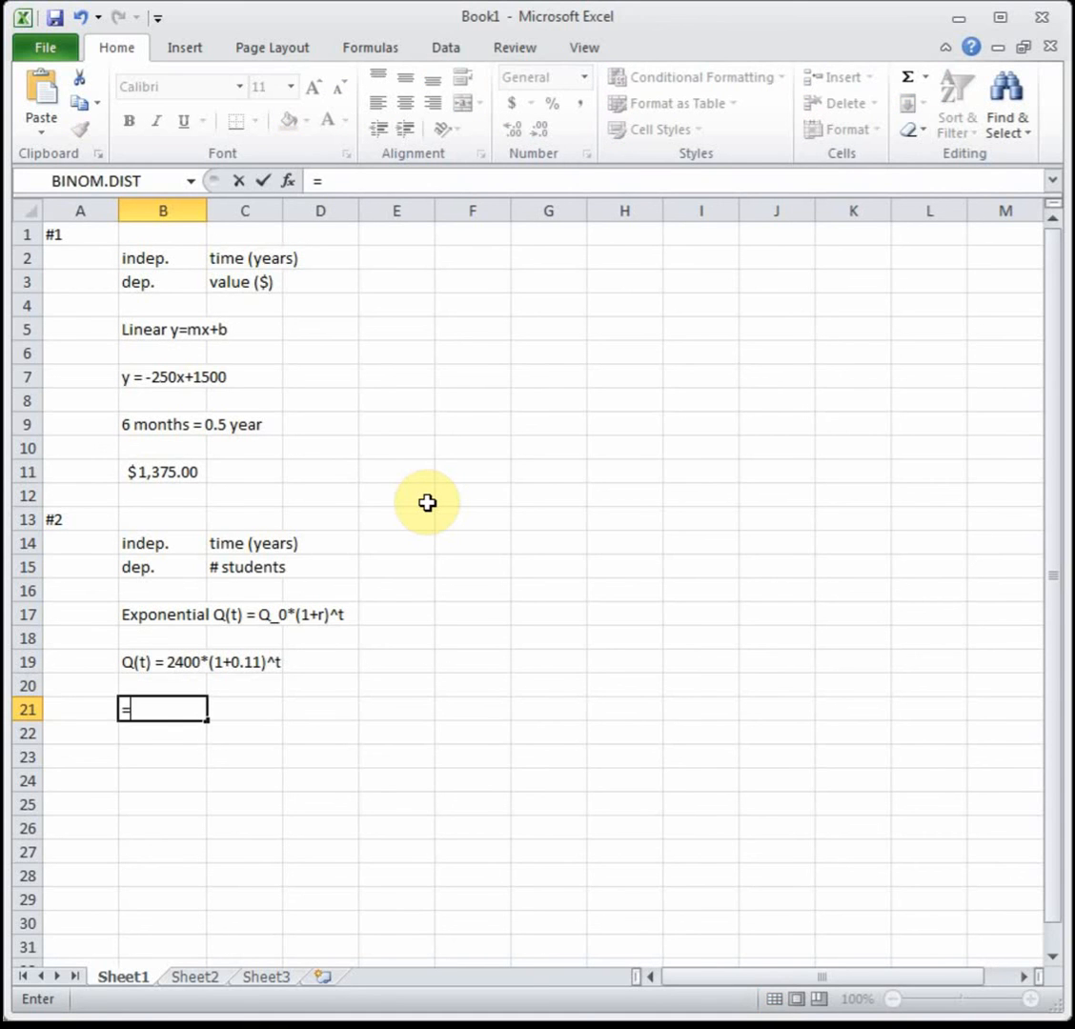
type("2400")
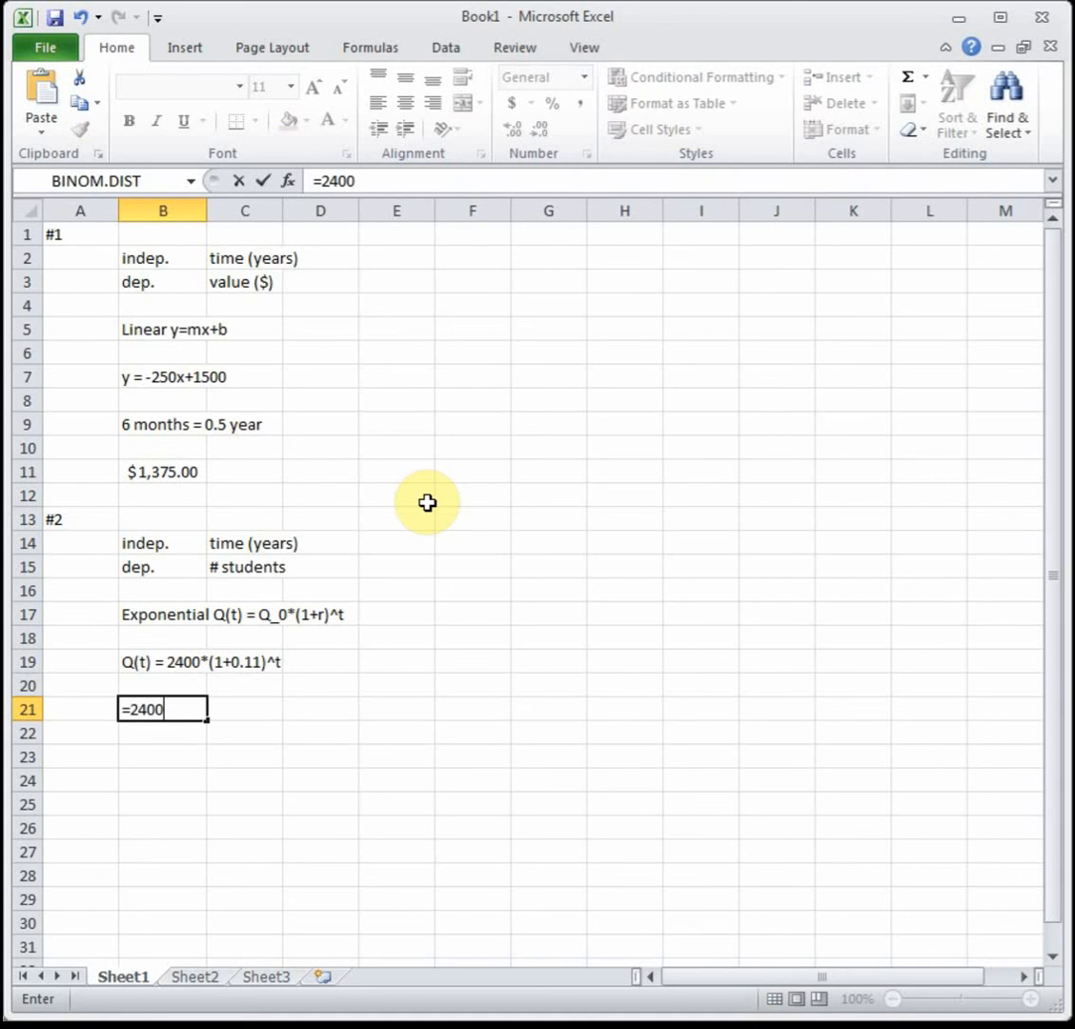
type("*(")
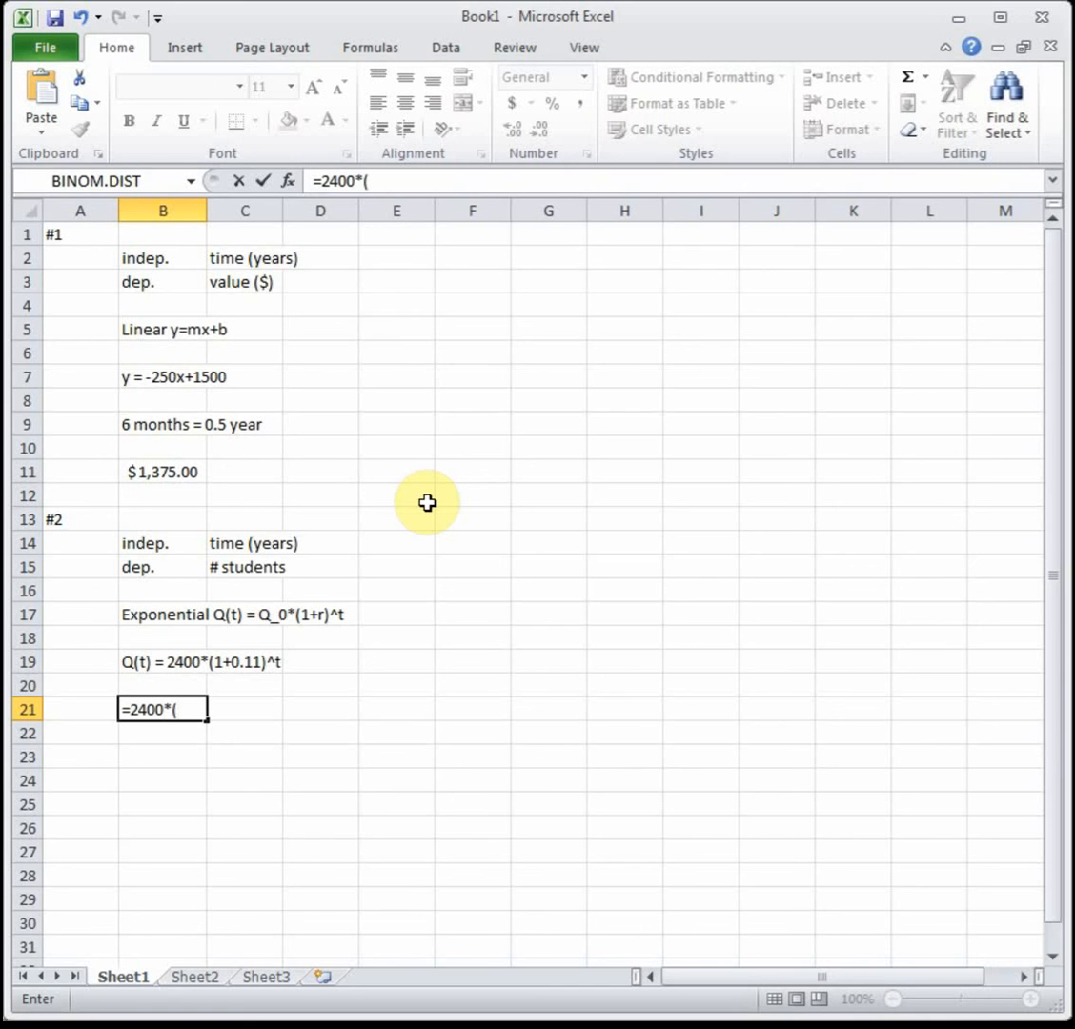
type("1+")
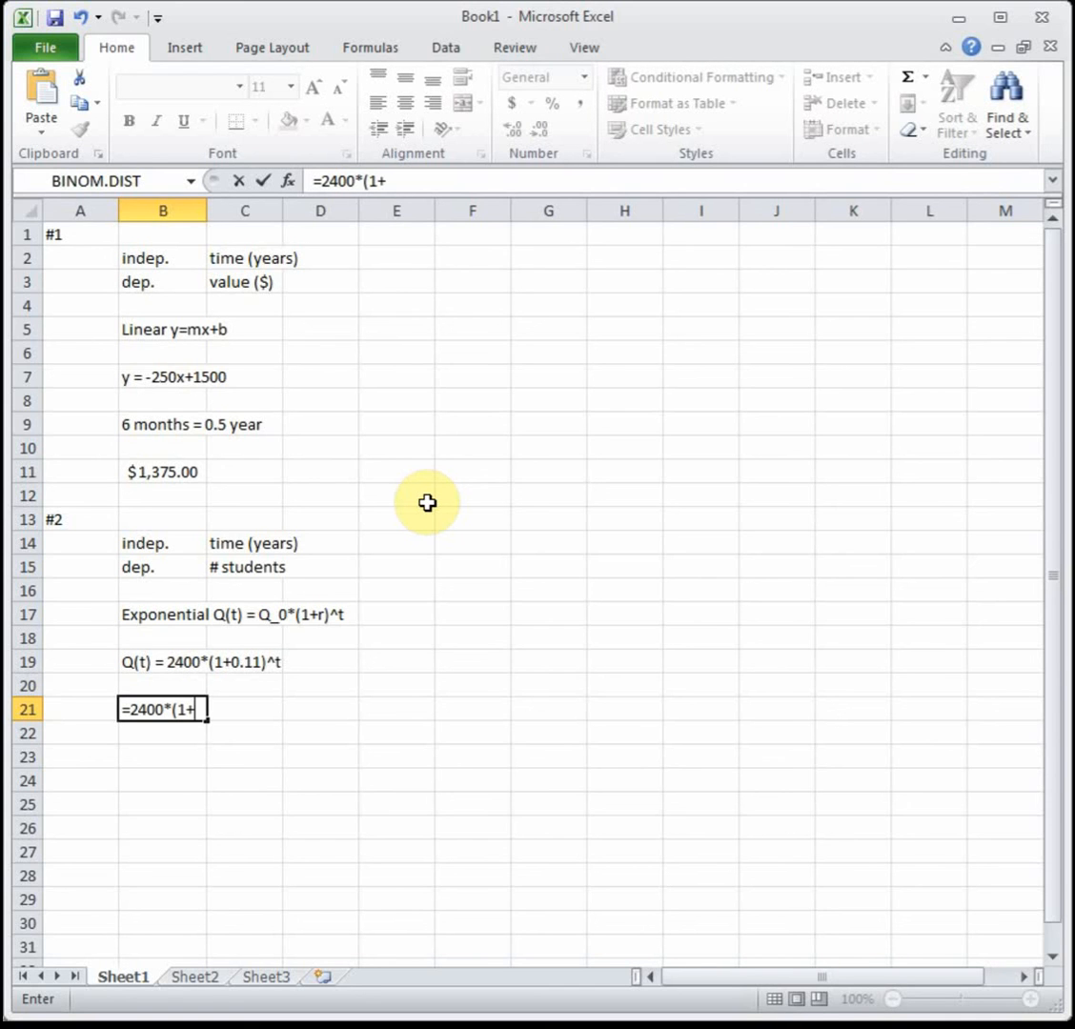
type("0.11)")
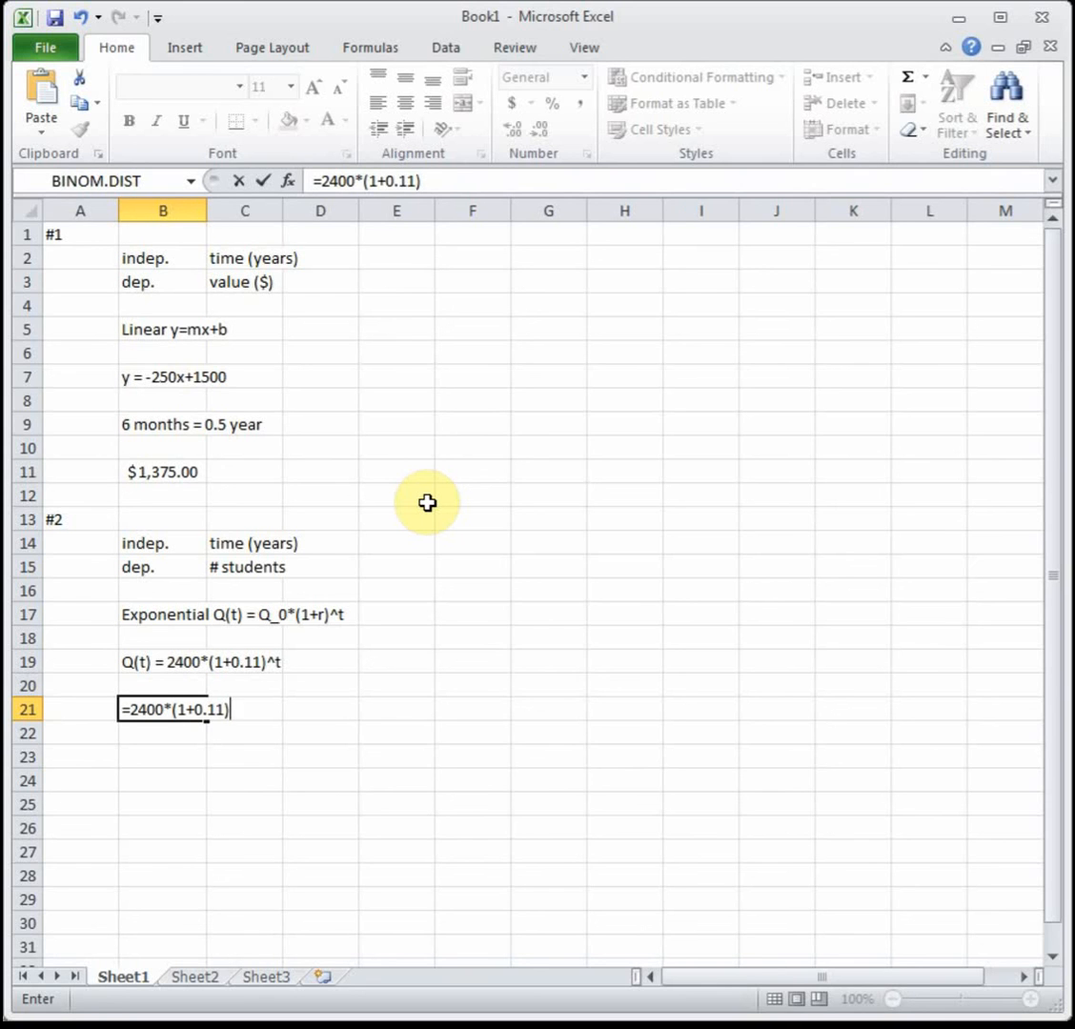
type("^13")
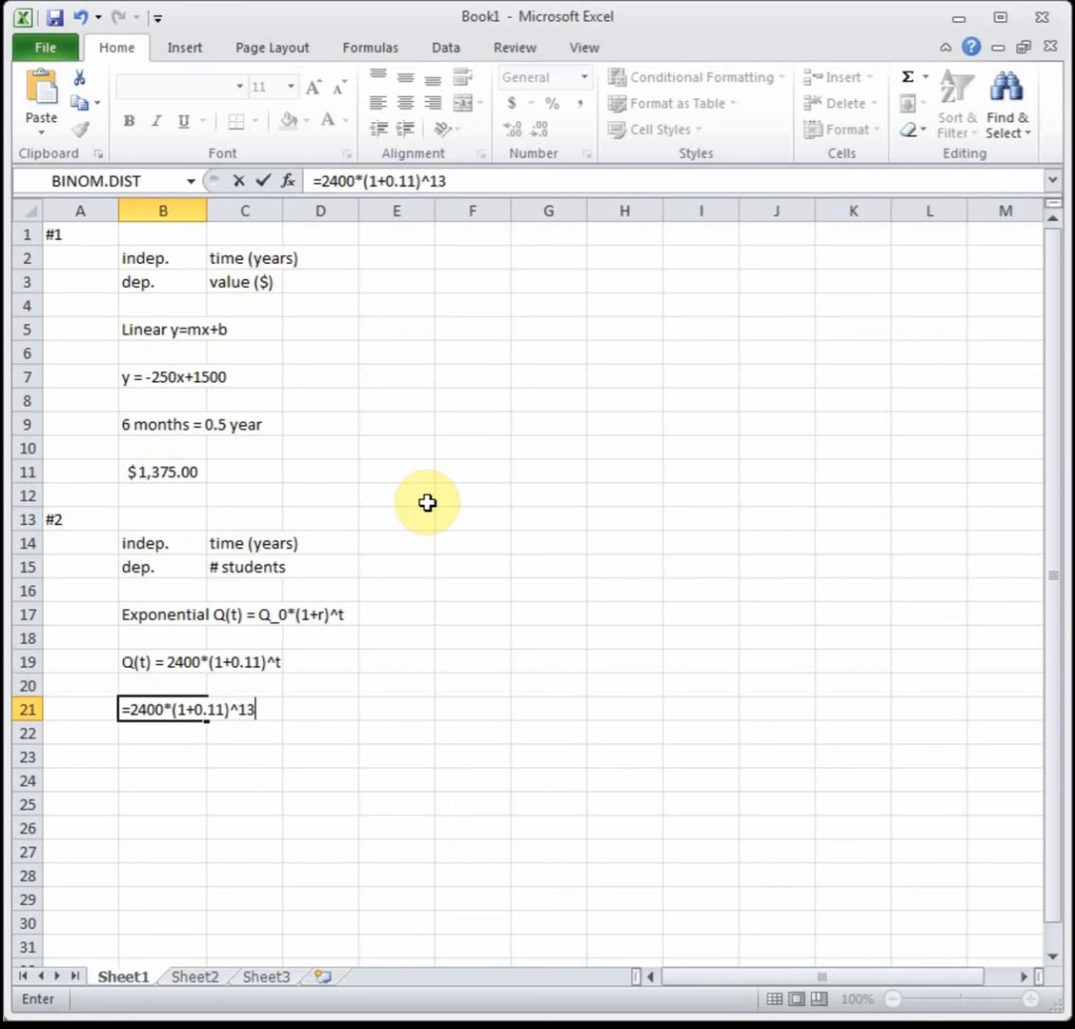
key("enter")
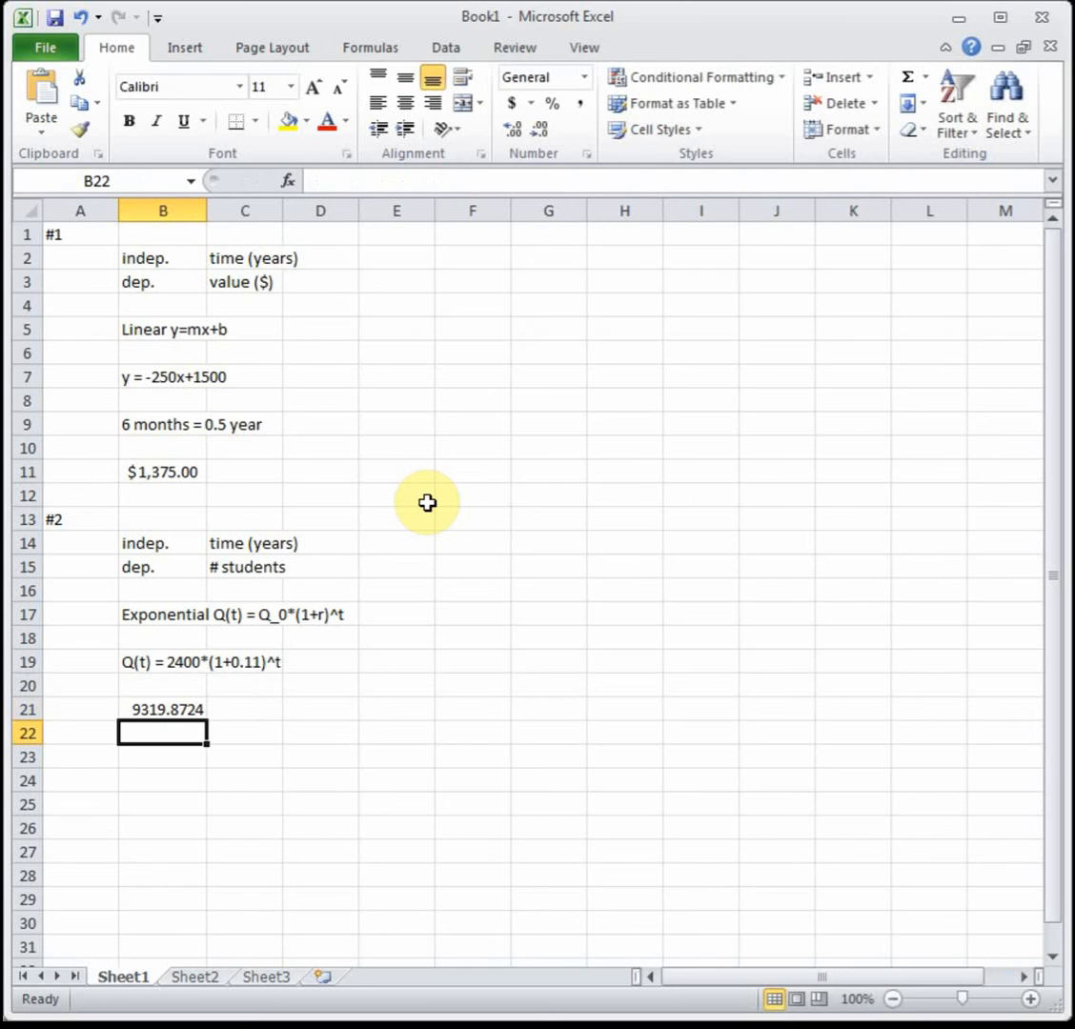